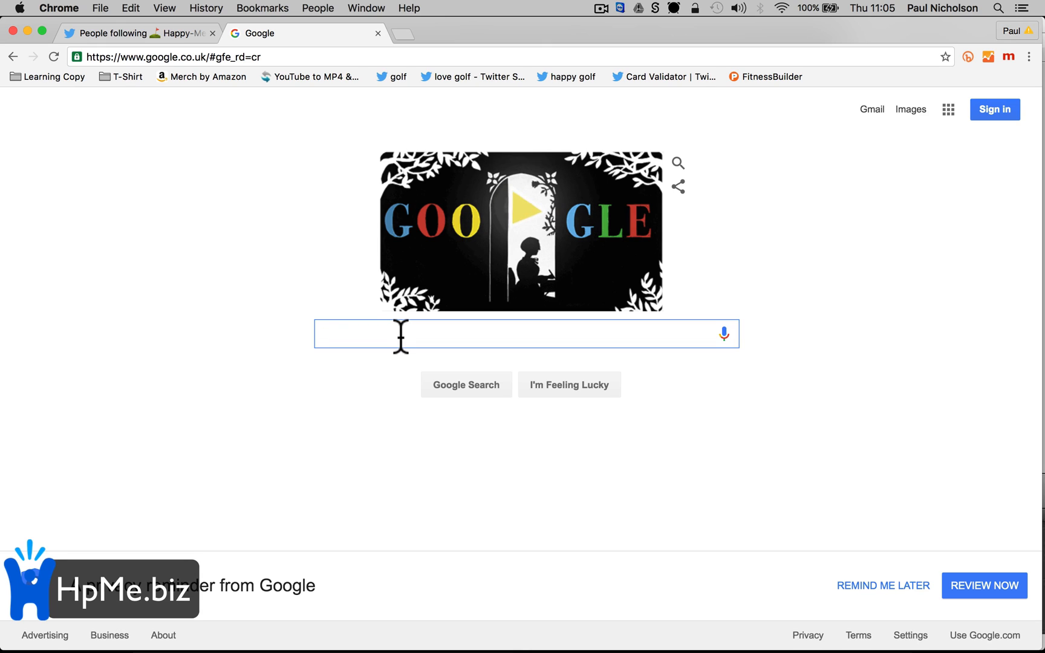
- Search Google for 'chrome follow all twitter' to list matching Chrome extensions
{"action": "left_click", "coordinate": [523, 214]}
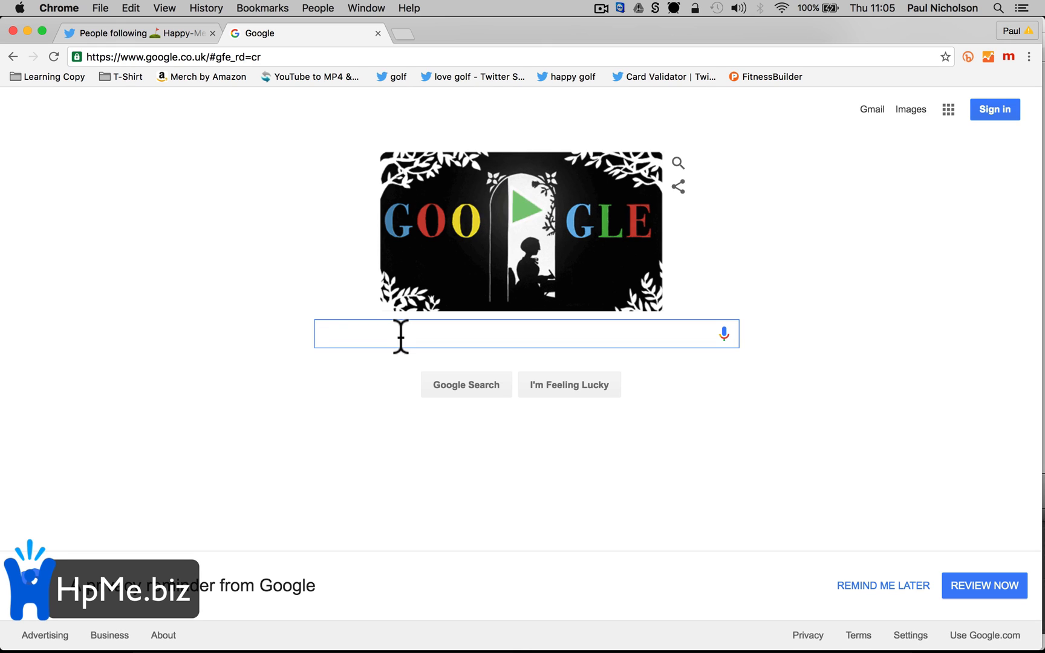
{"action": "type", "text": "chrome follo"}
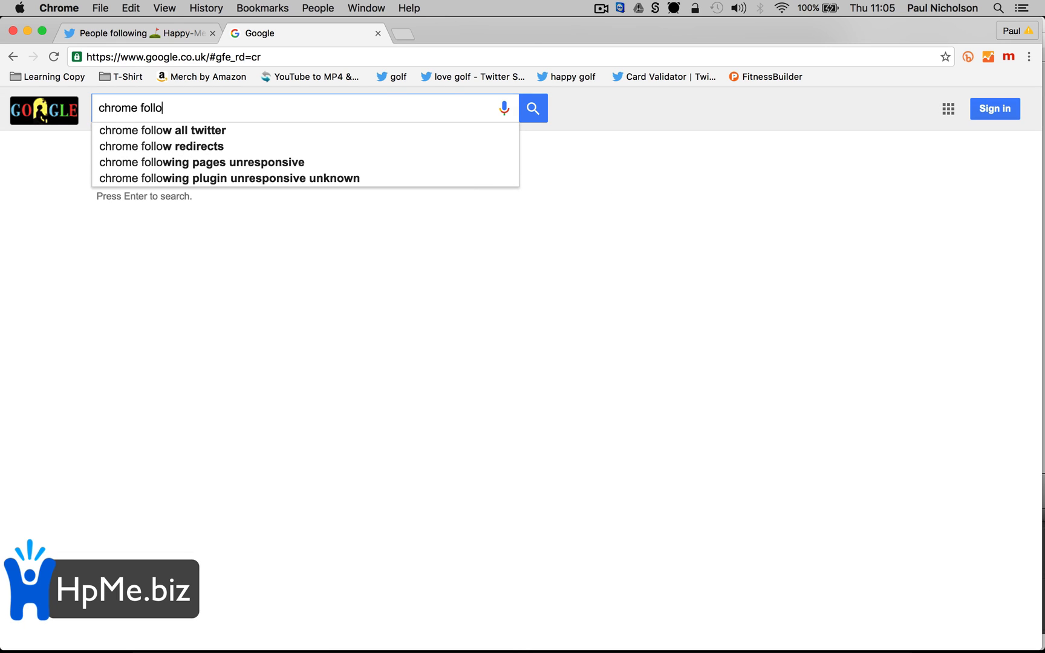
{"action": "left_click", "coordinate": [161, 130]}
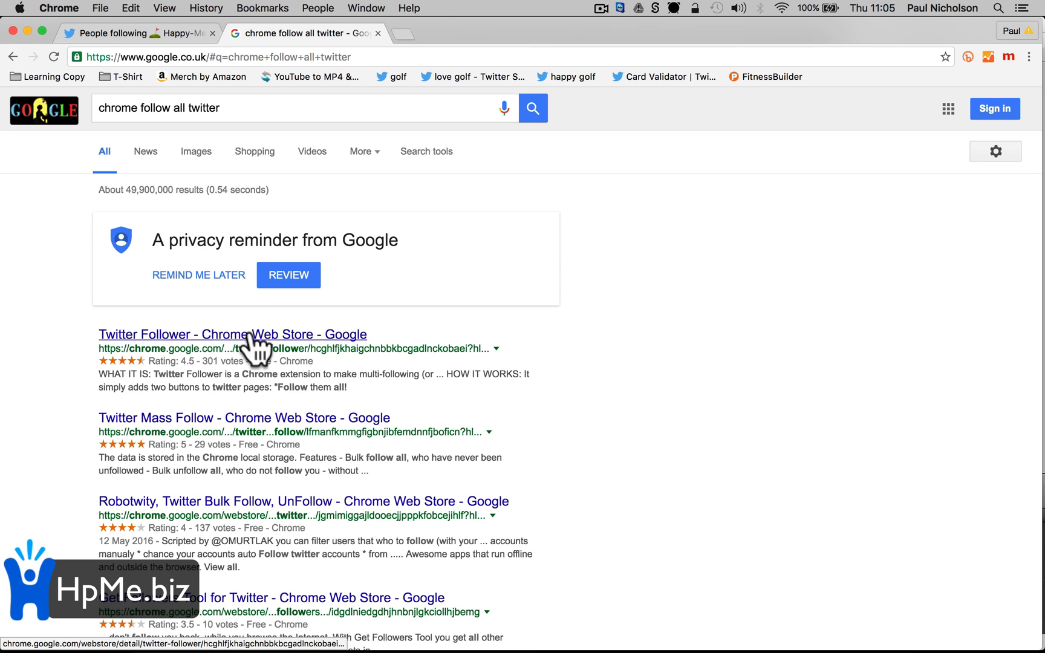
- Add the Twitter Follower extension to Chrome from its Web Store page and confirm
{"action": "left_click", "coordinate": [232, 333]}
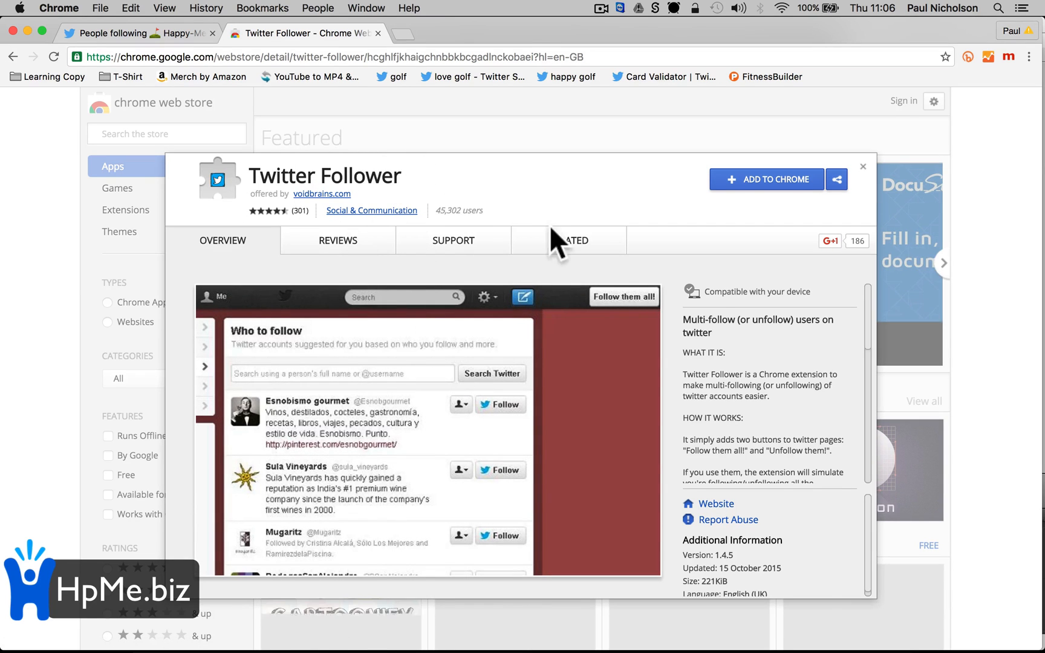
{"action": "left_click", "coordinate": [766, 179]}
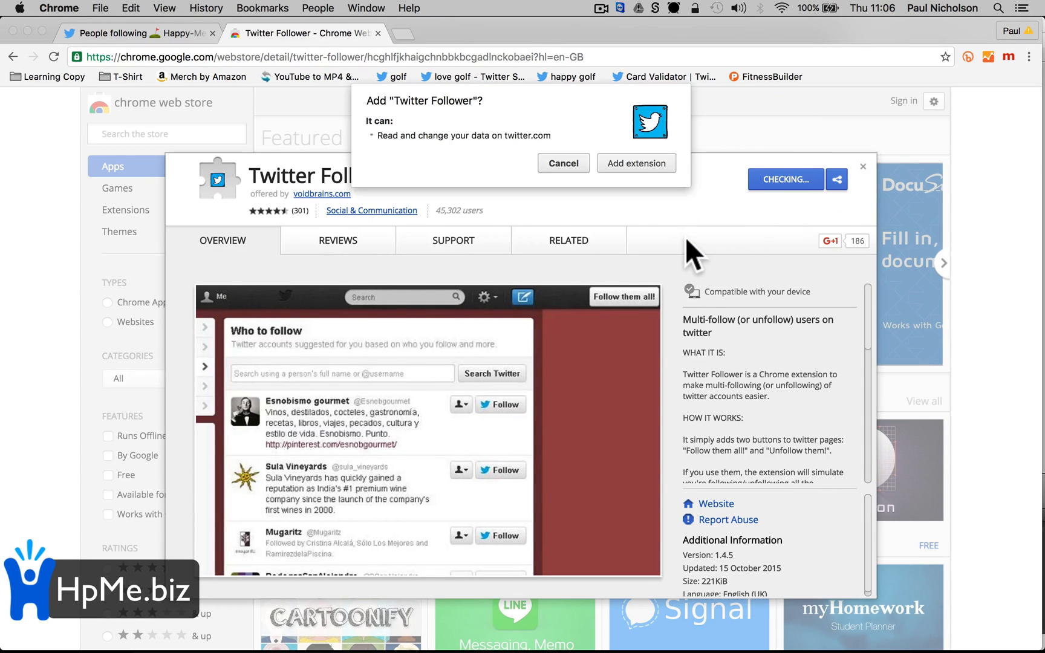
{"action": "left_click", "coordinate": [635, 163]}
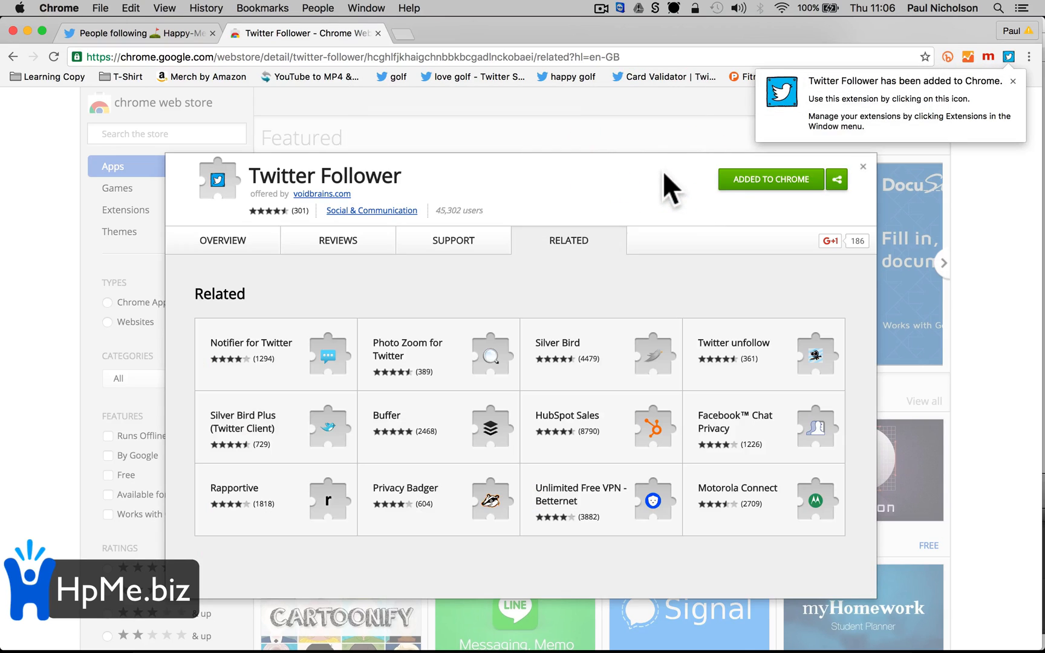
{"action": "mouse_move", "coordinate": [687, 266]}
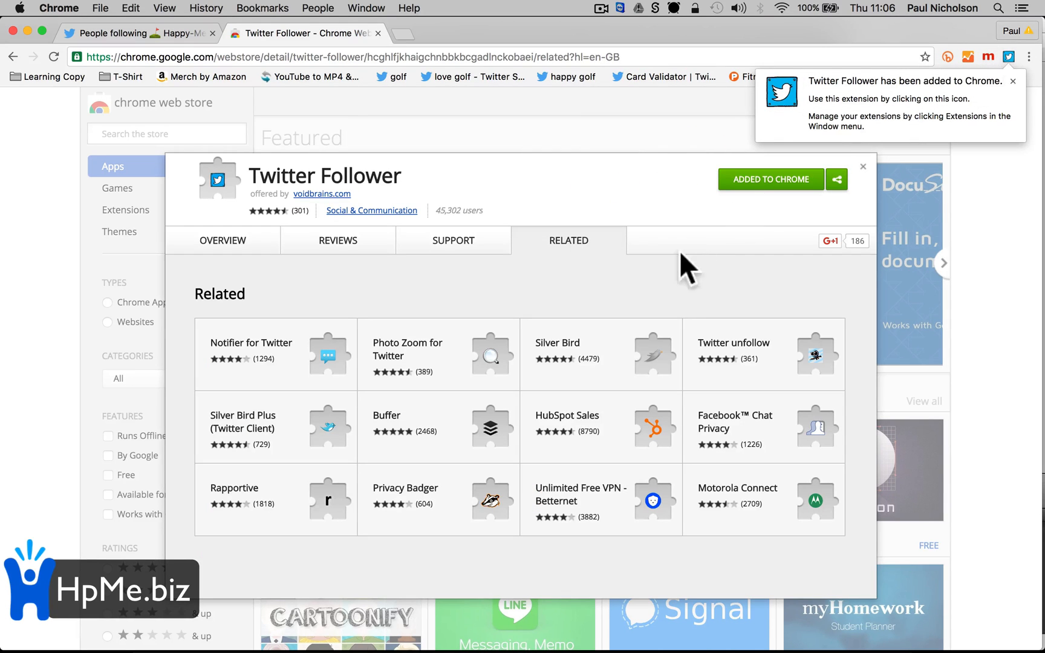
- Return to the Twitter tab and search for 'golf'
{"action": "left_click", "coordinate": [133, 32]}
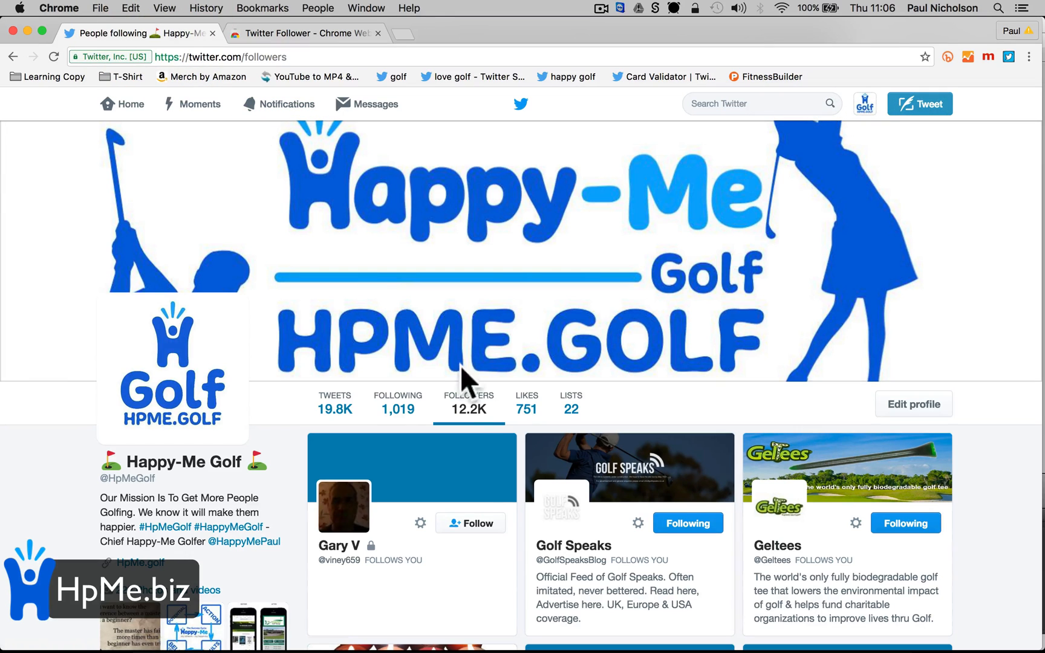
{"action": "mouse_move", "coordinate": [508, 396]}
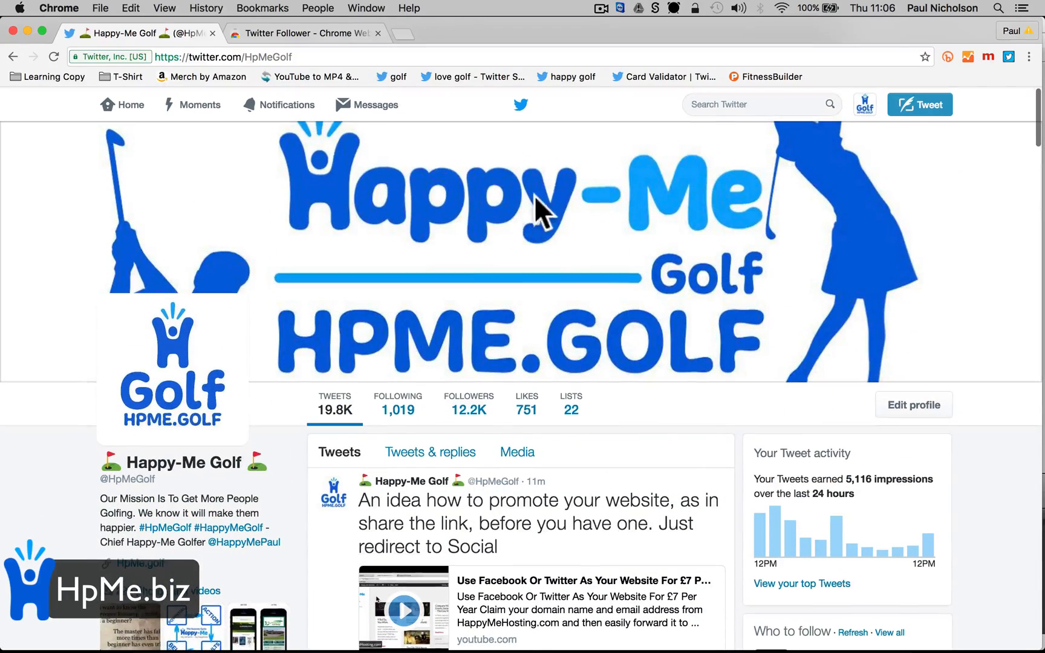
{"action": "type", "text": "golf"}
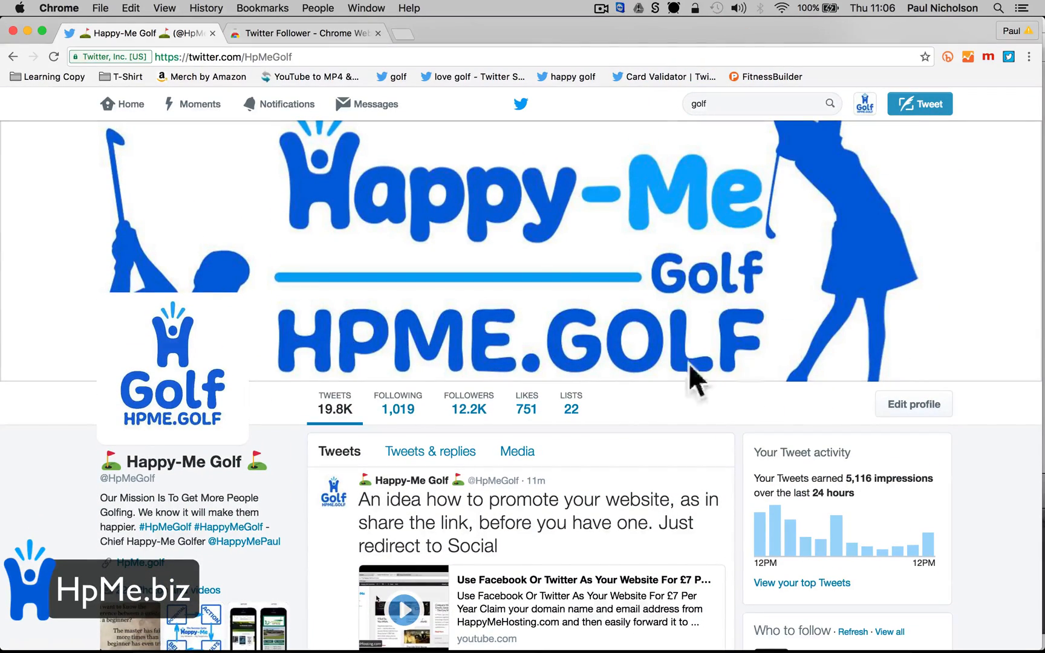
{"action": "mouse_move", "coordinate": [838, 113]}
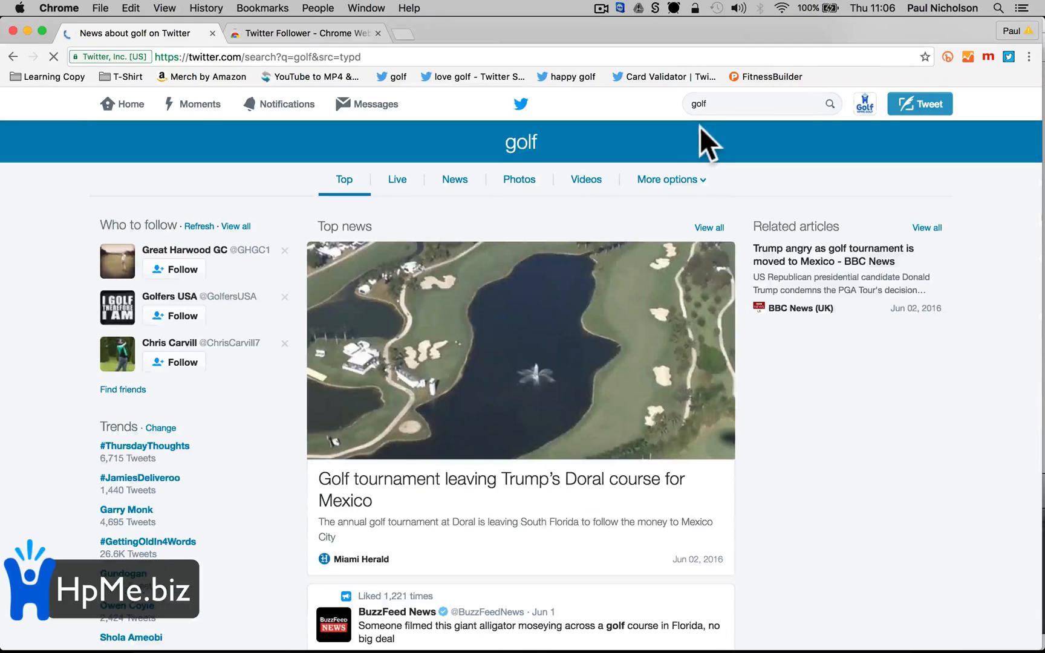
- Filter the golf search results to Accounts only via More options
{"action": "left_click", "coordinate": [669, 179]}
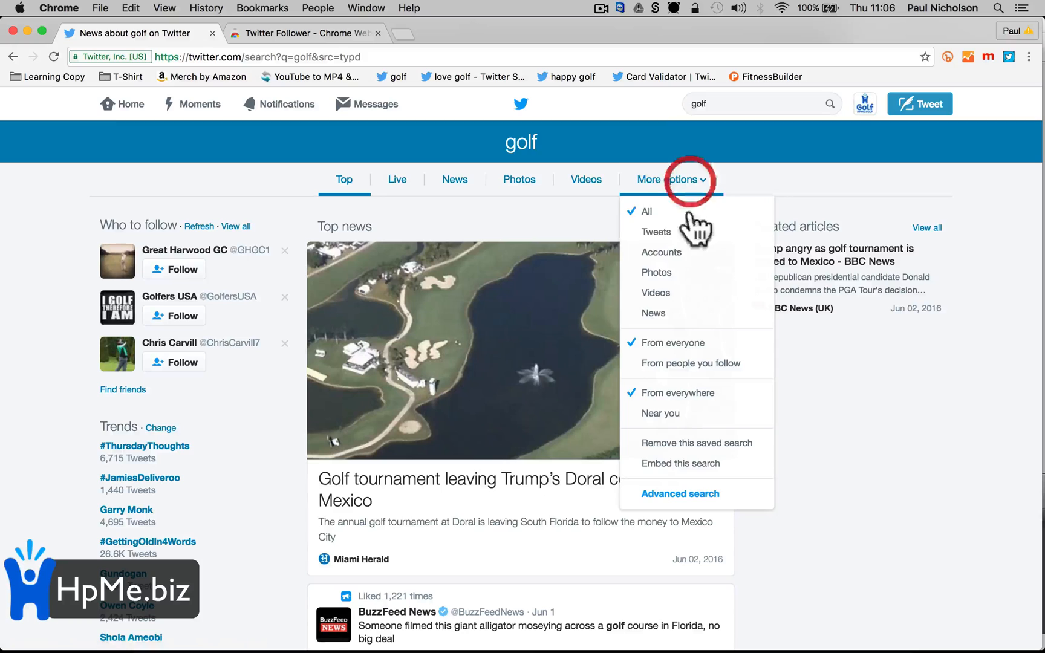
{"action": "left_click", "coordinate": [661, 252]}
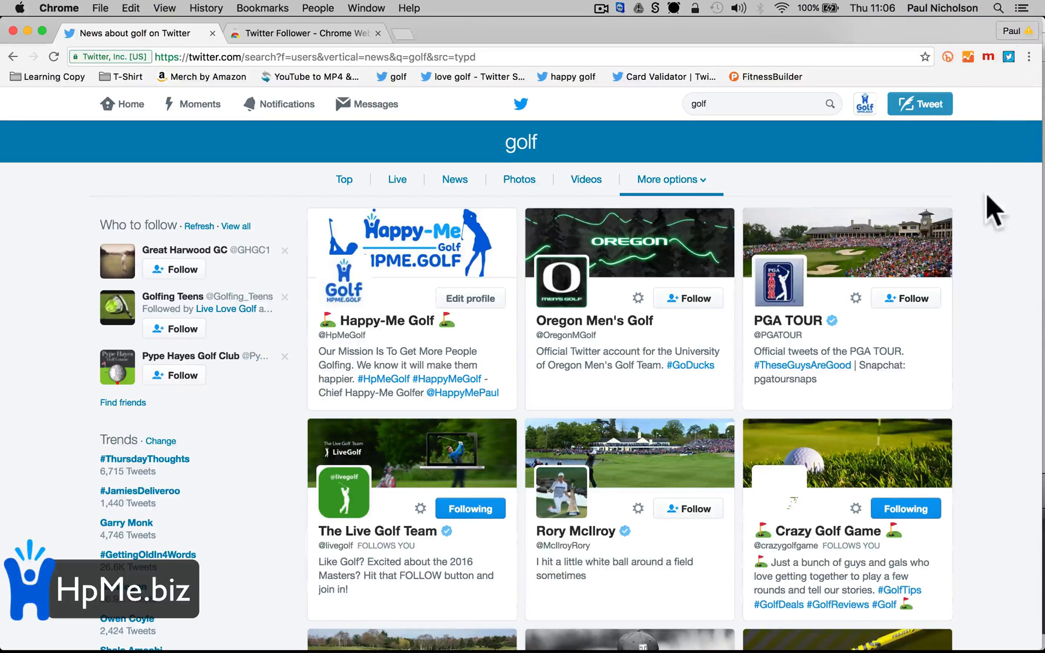
{"action": "left_click", "coordinate": [53, 56]}
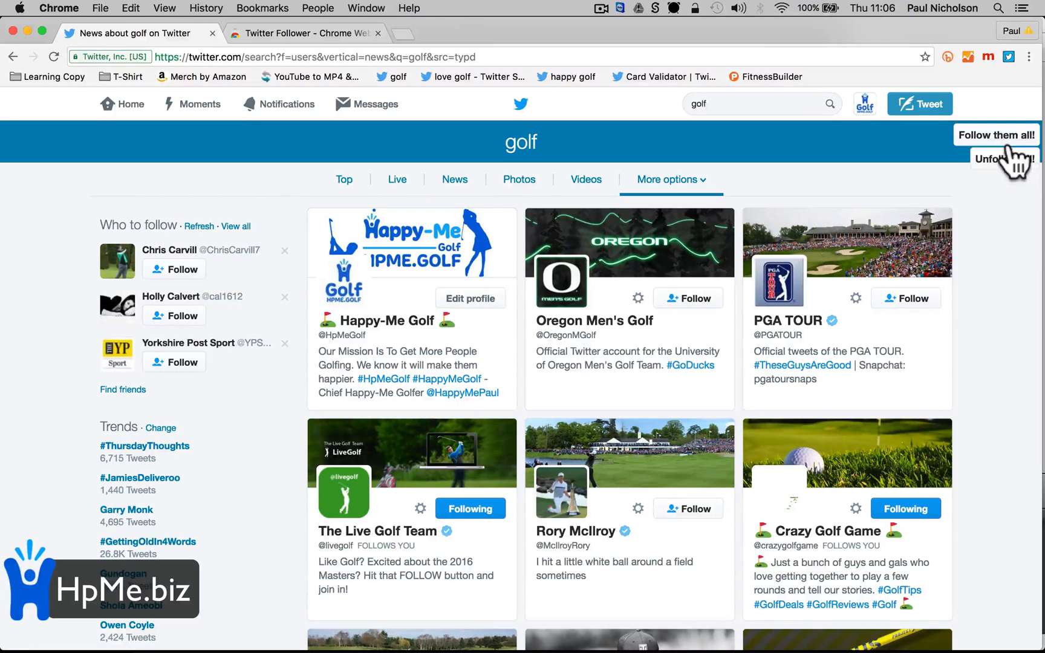
{"action": "mouse_move", "coordinate": [1012, 329]}
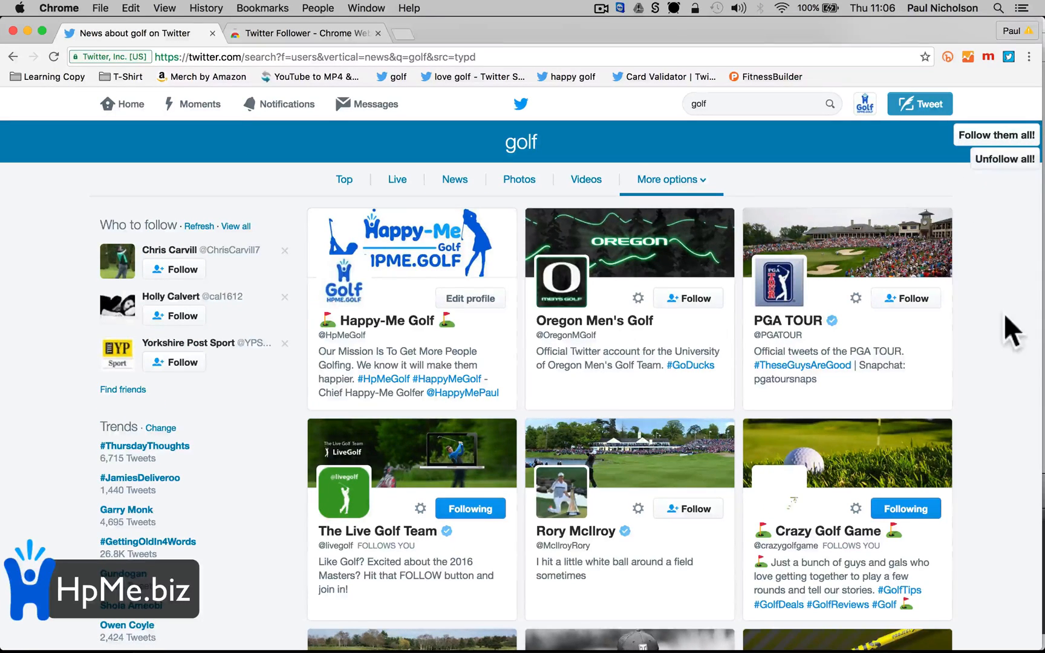
- Let 'Follow them all!' follow the golf accounts, including Oregon Men's Golf and PGA TOUR, while scrolling the results
{"action": "scroll", "scroll_direction": "down", "scroll_amount": 3}
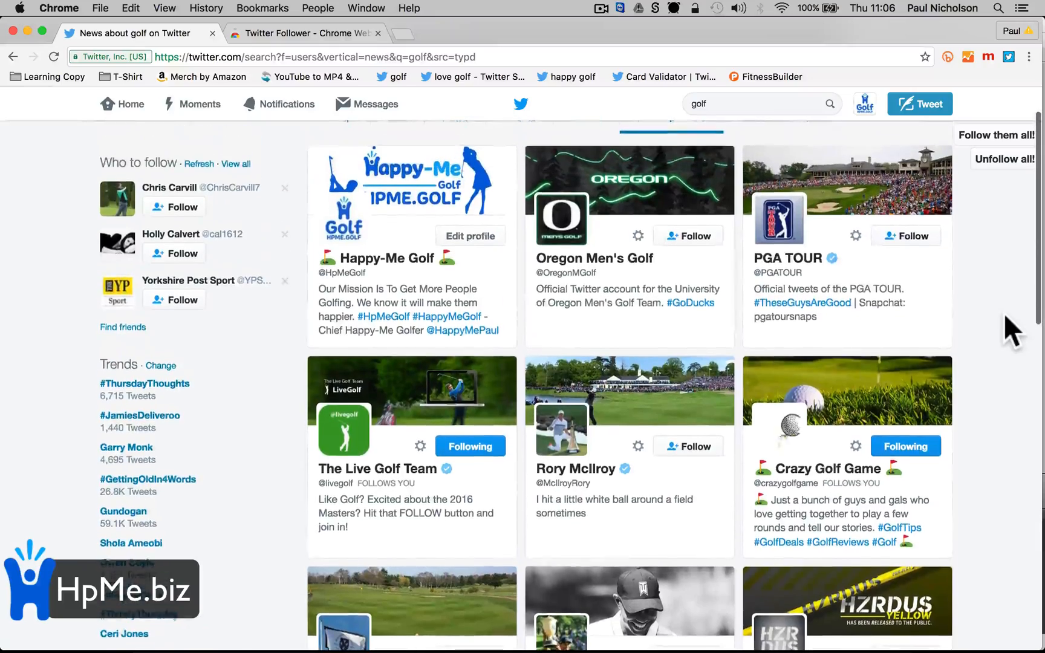
{"action": "scroll", "scroll_direction": "down", "scroll_amount": 3}
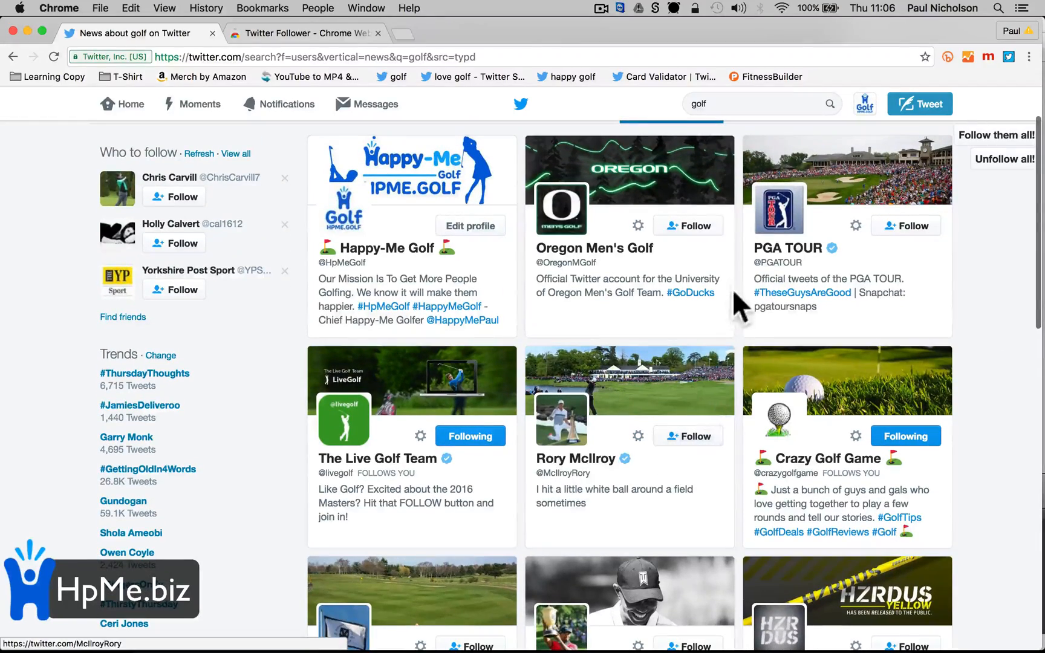
{"action": "scroll", "scroll_direction": "down", "scroll_amount": 3}
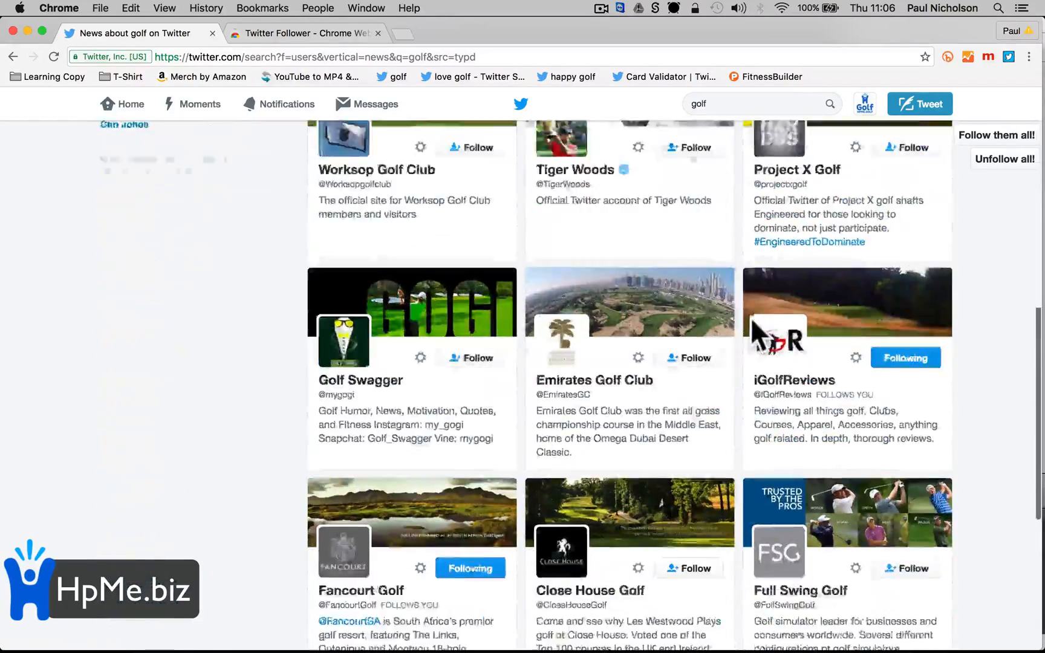
{"action": "scroll", "scroll_direction": "down", "scroll_amount": 3}
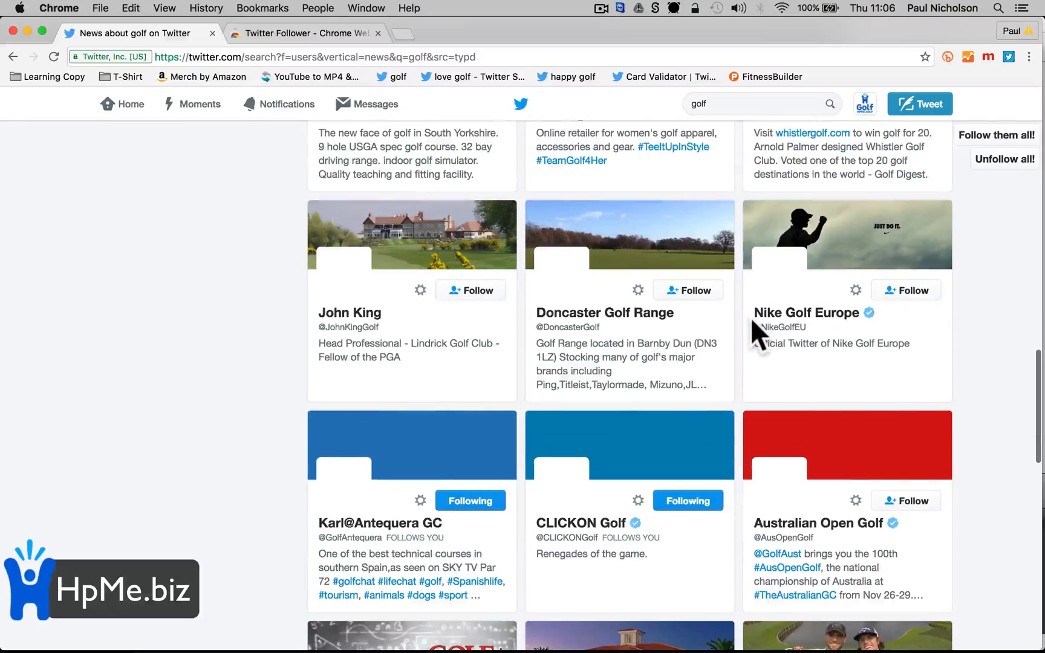
{"action": "scroll", "scroll_direction": "down", "scroll_amount": 3}
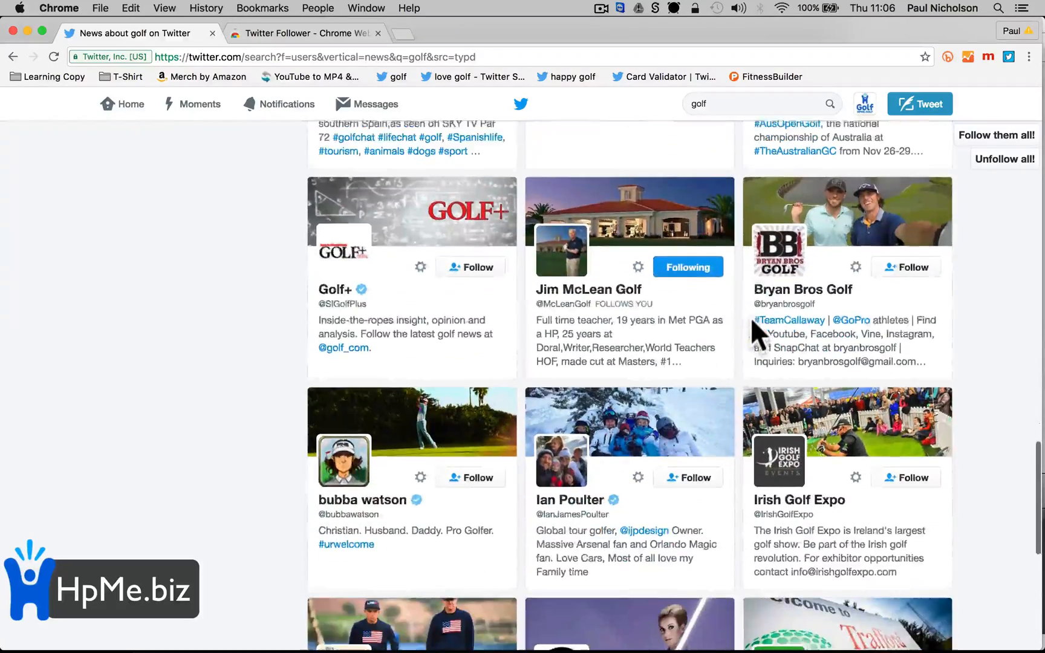
{"action": "scroll", "scroll_direction": "down", "scroll_amount": 3}
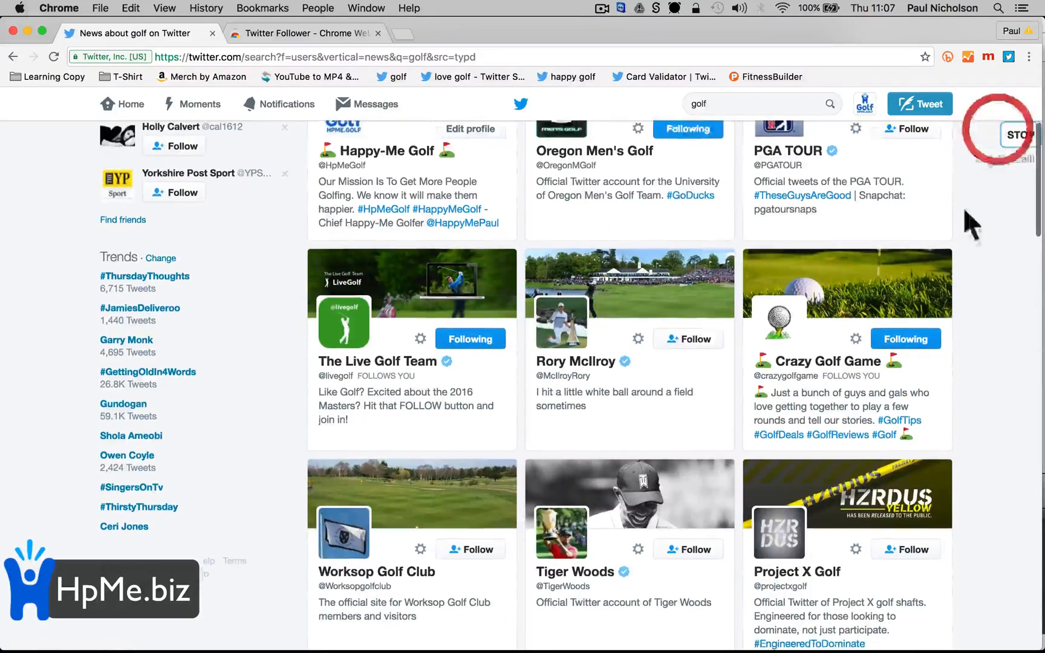
{"action": "scroll", "scroll_direction": "down", "scroll_amount": 3}
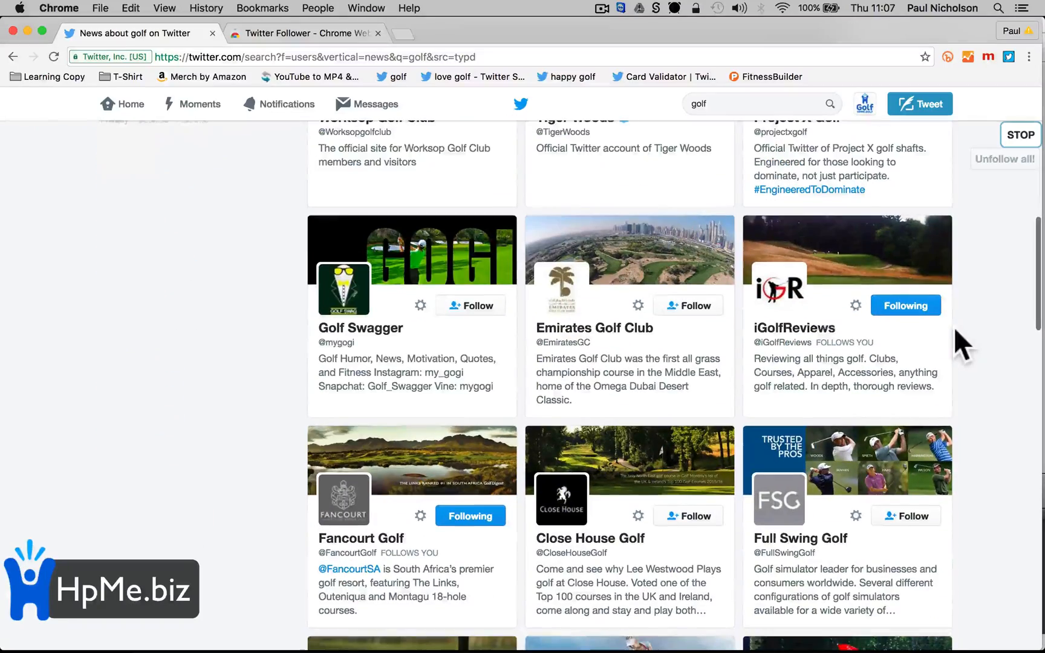
{"action": "scroll", "scroll_direction": "down", "scroll_amount": 3}
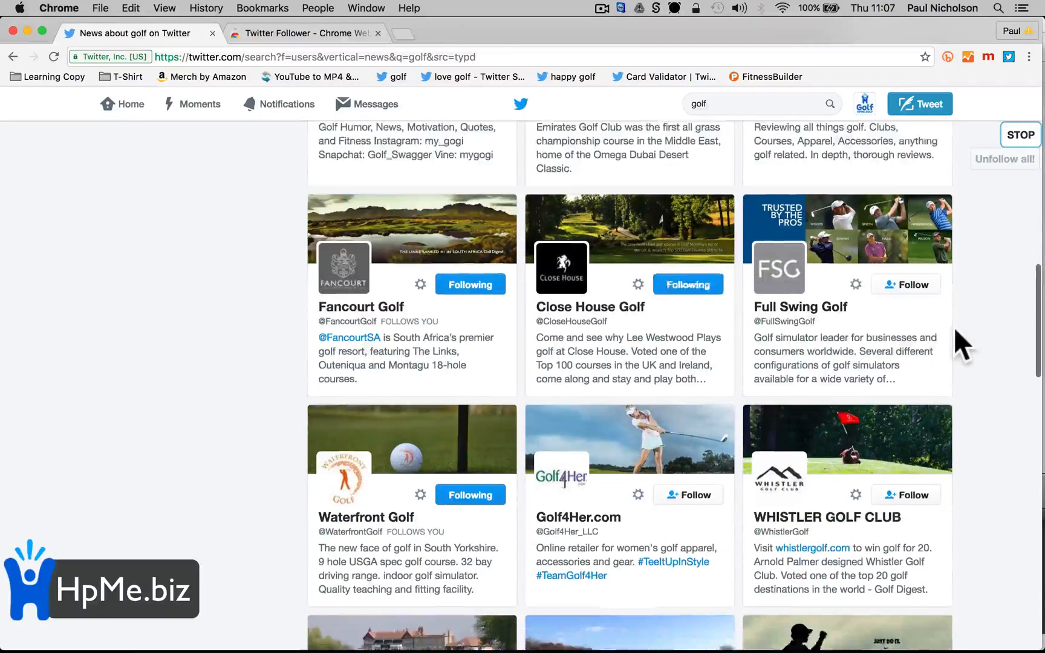
{"action": "scroll", "scroll_direction": "down", "scroll_amount": 3}
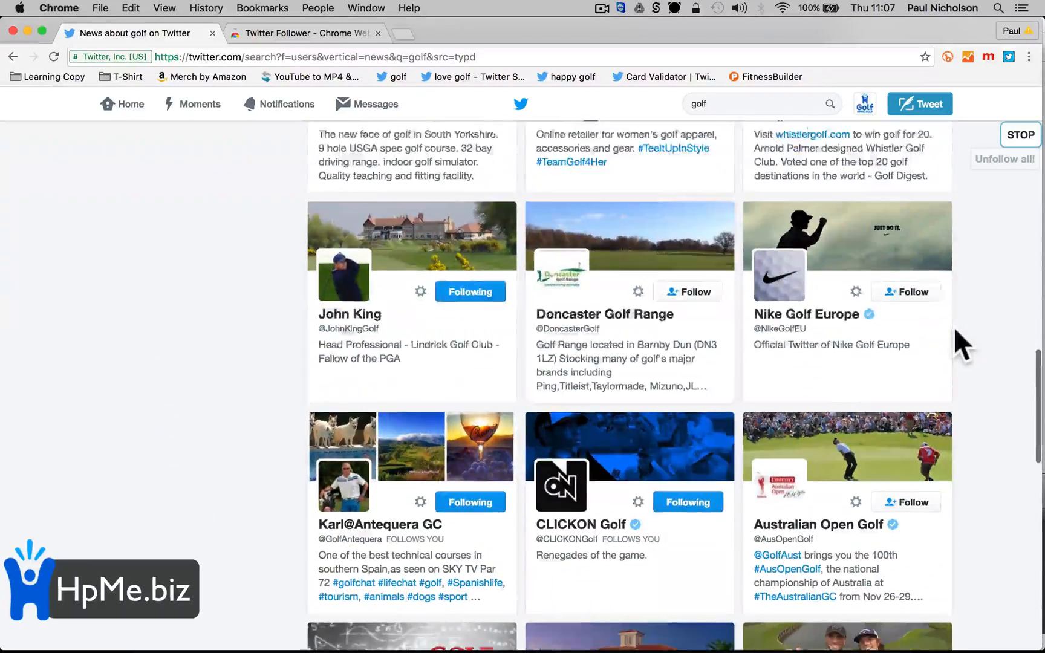
{"action": "scroll", "scroll_direction": "down", "scroll_amount": 3}
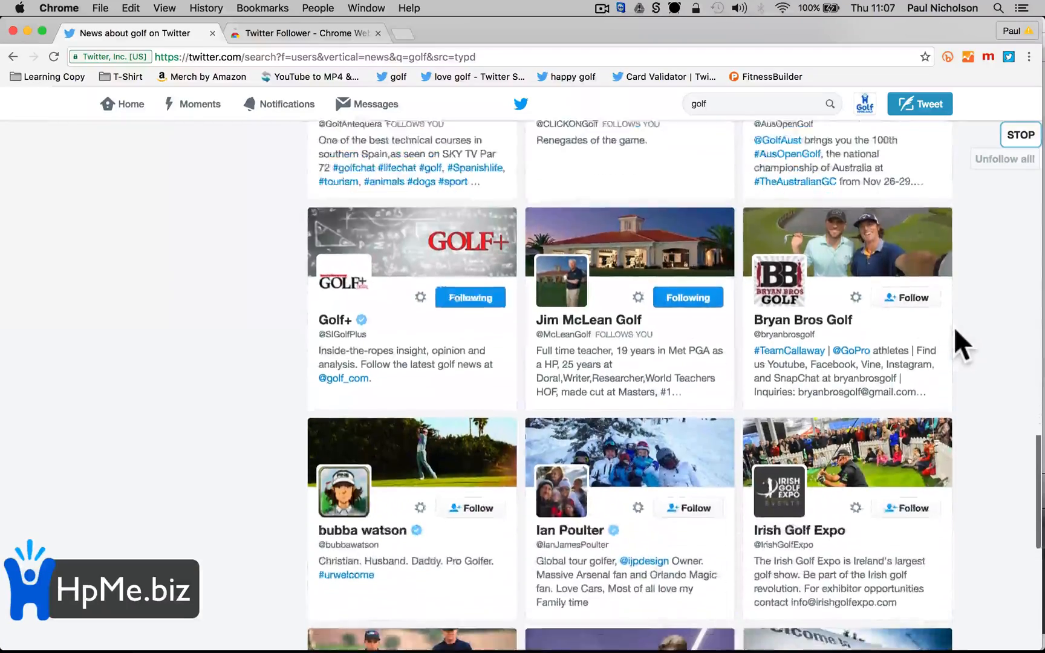
{"action": "scroll", "scroll_direction": "down", "scroll_amount": 3}
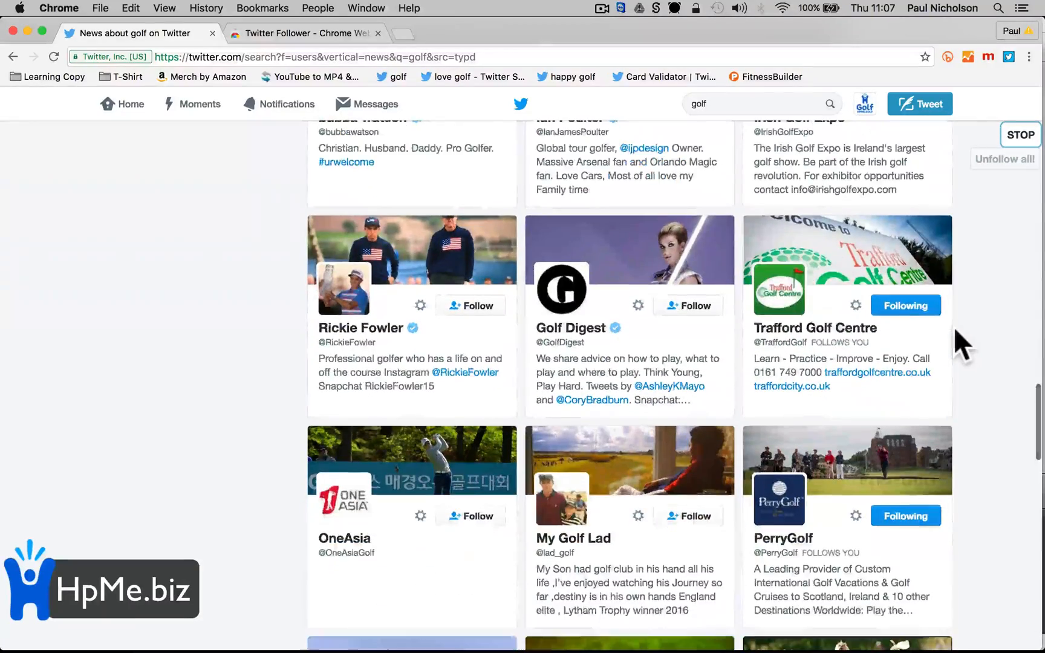
{"action": "scroll", "scroll_direction": "down", "scroll_amount": 3}
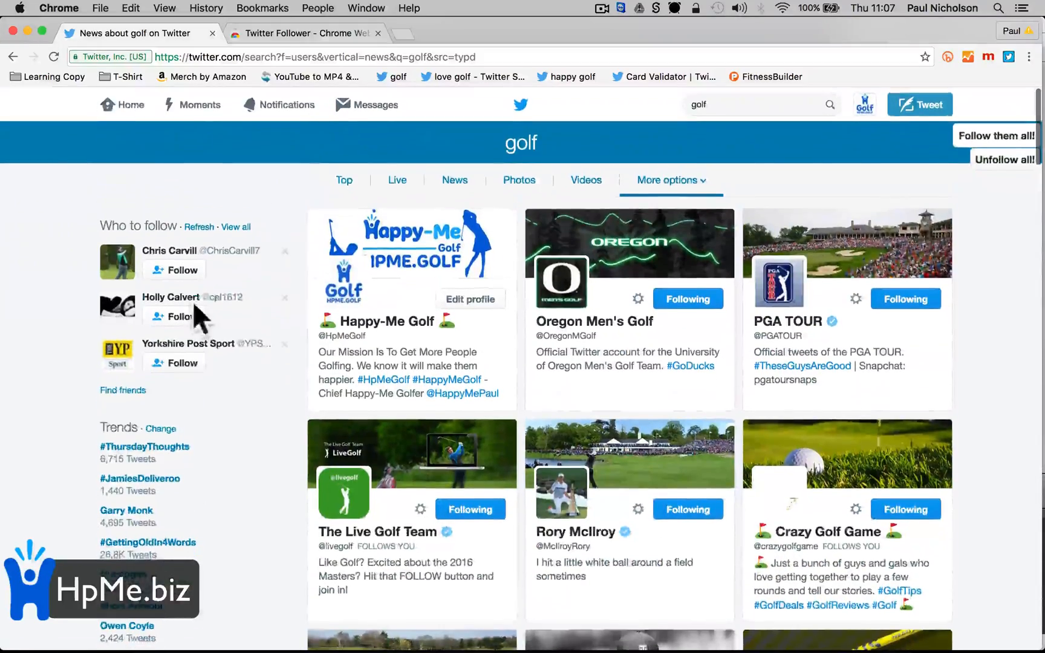
- Run 'Unfollow all' on the Happy-Me Golf Following page, dropping the count from 1,044 to about 1,013, then stop it
{"action": "left_click", "coordinate": [131, 106]}
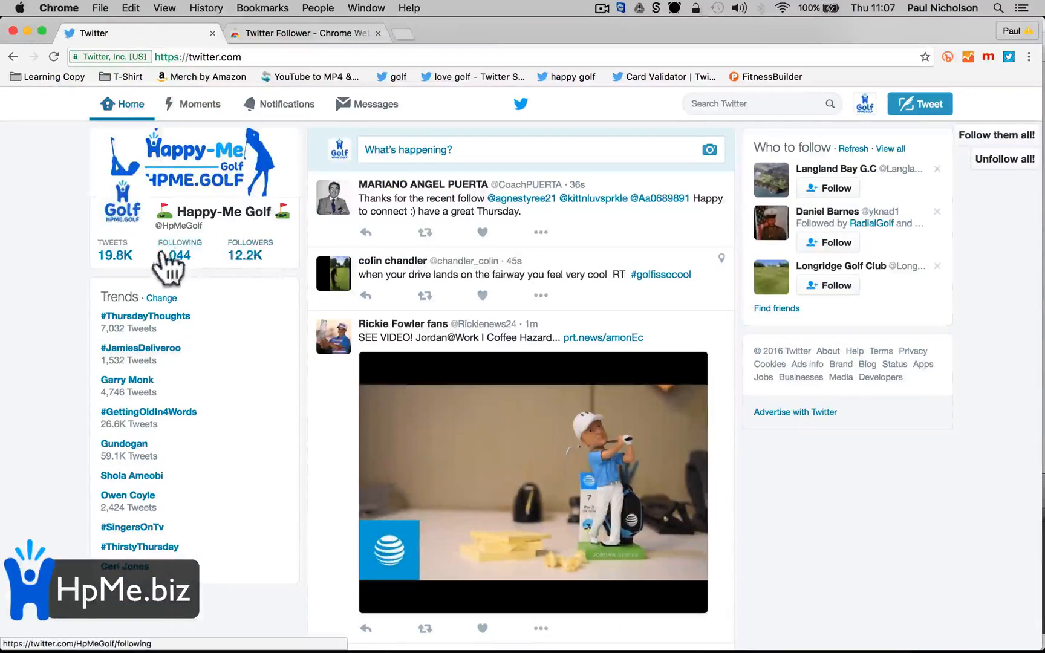
{"action": "left_click", "coordinate": [179, 255]}
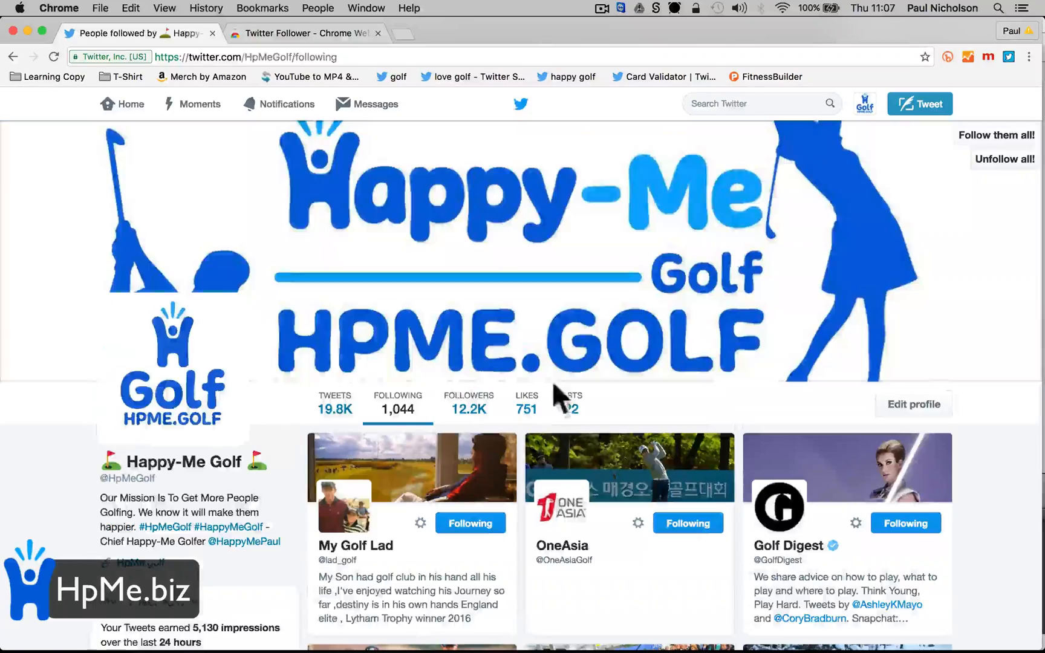
{"action": "scroll", "scroll_direction": "down", "scroll_amount": 3}
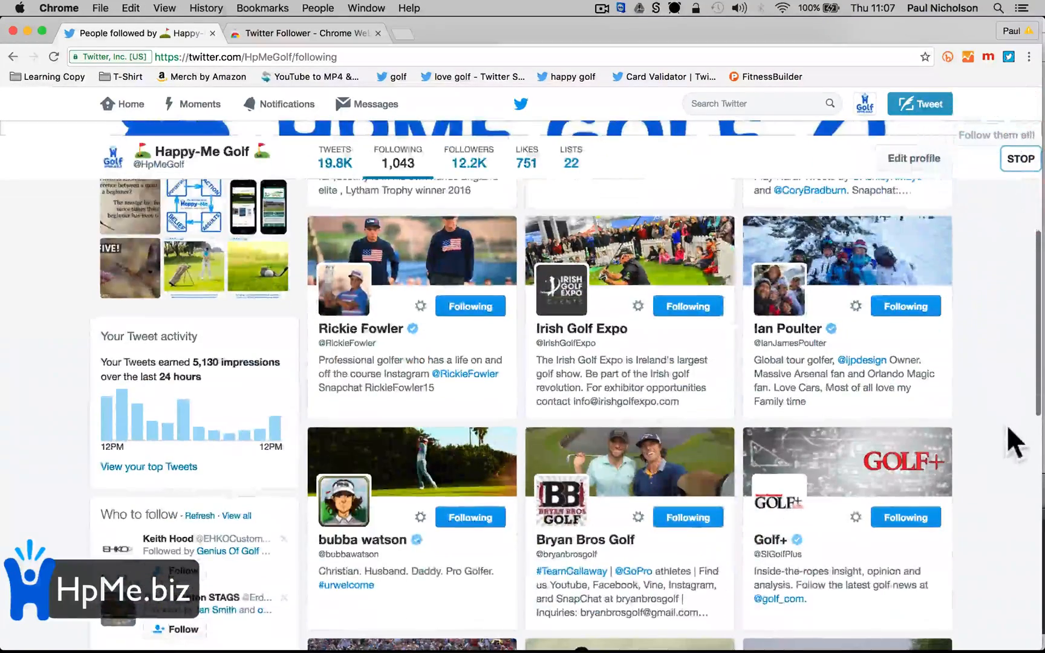
{"action": "scroll", "scroll_direction": "down", "scroll_amount": 3}
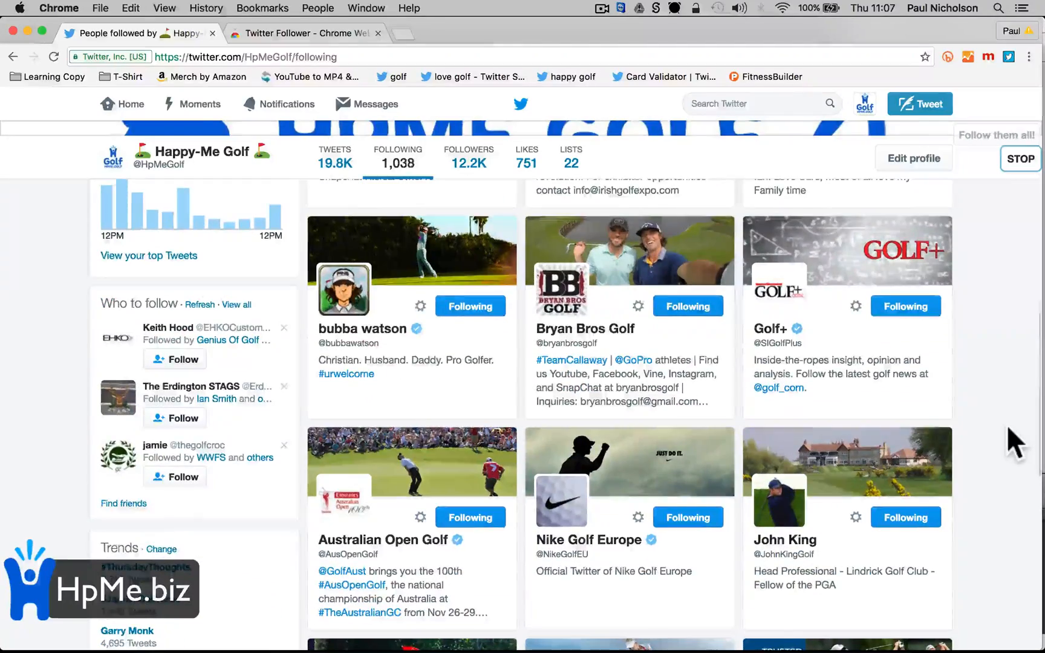
{"action": "scroll", "scroll_direction": "down", "scroll_amount": 3}
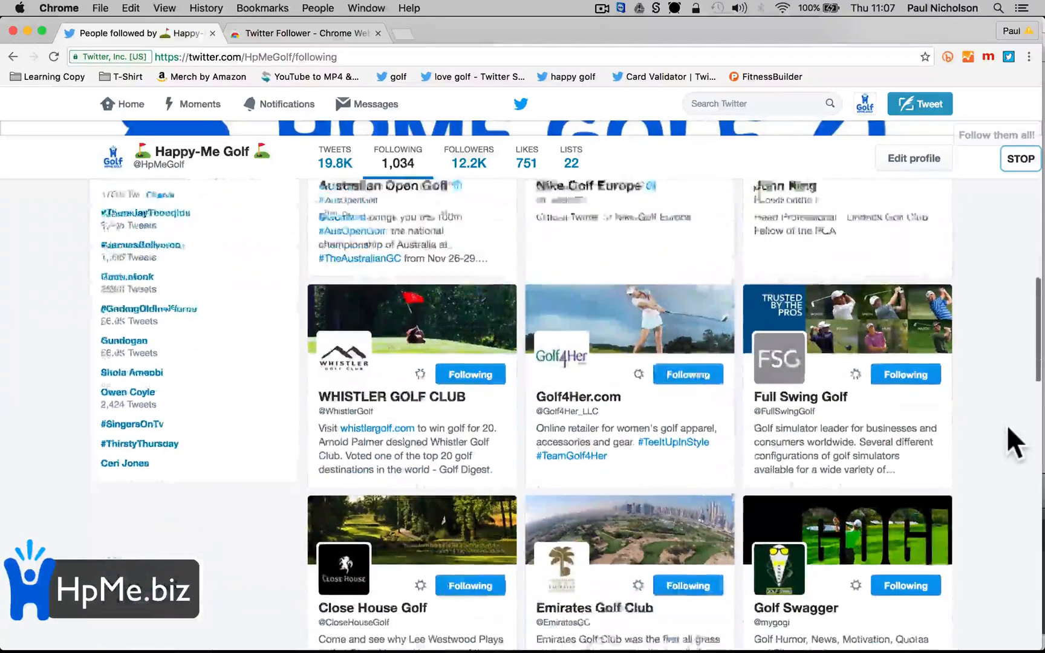
{"action": "scroll", "scroll_direction": "down", "scroll_amount": 3}
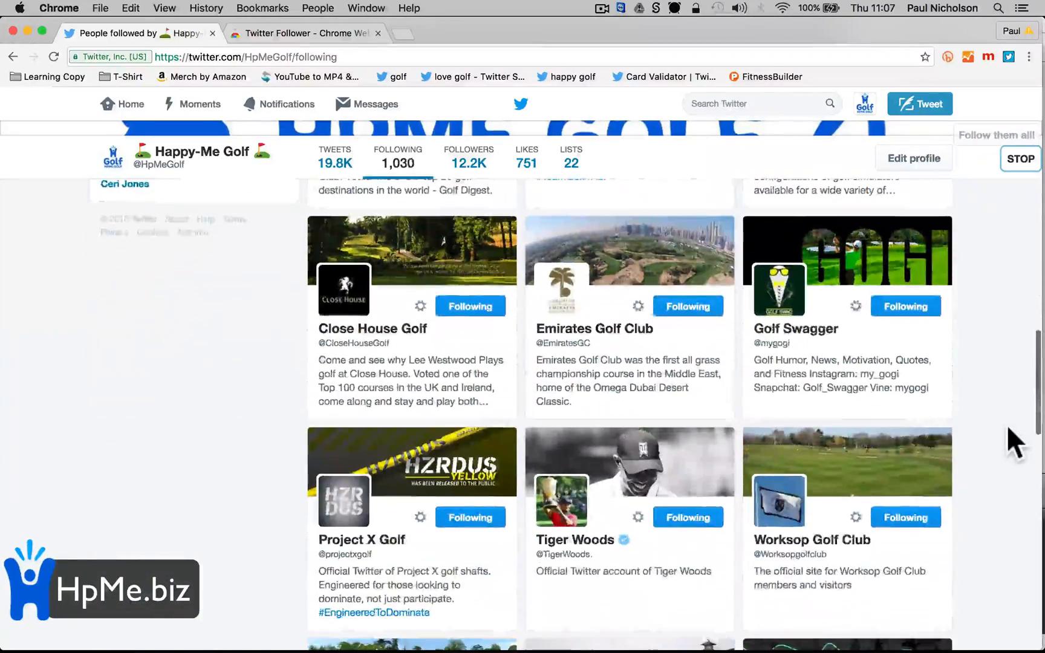
{"action": "scroll", "scroll_direction": "down", "scroll_amount": 3}
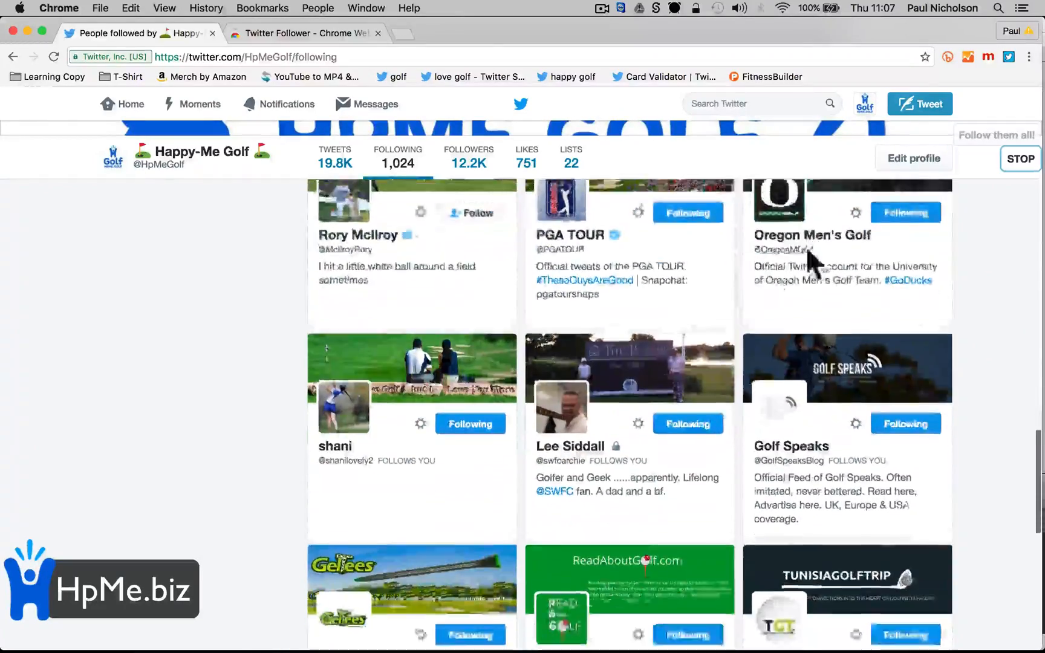
{"action": "scroll", "scroll_direction": "down", "scroll_amount": 3}
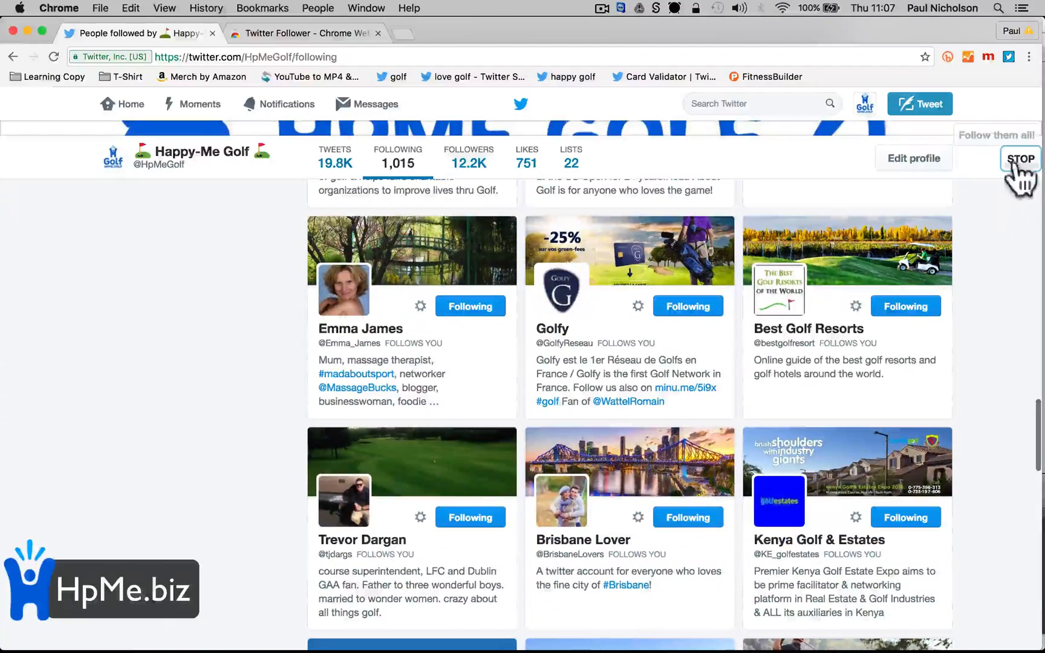
{"action": "left_click", "coordinate": [1021, 158]}
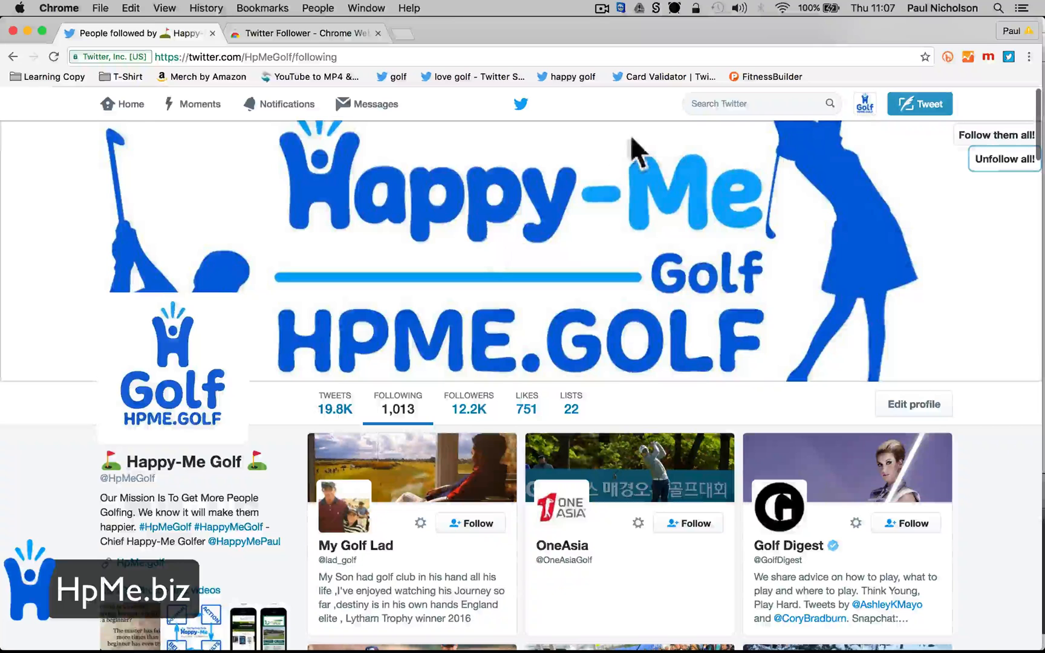
- Search 'golf', go to the PGA TOUR profile's Lists and open the 'PGA TOUR Players' list
{"action": "type", "text": "golf"}
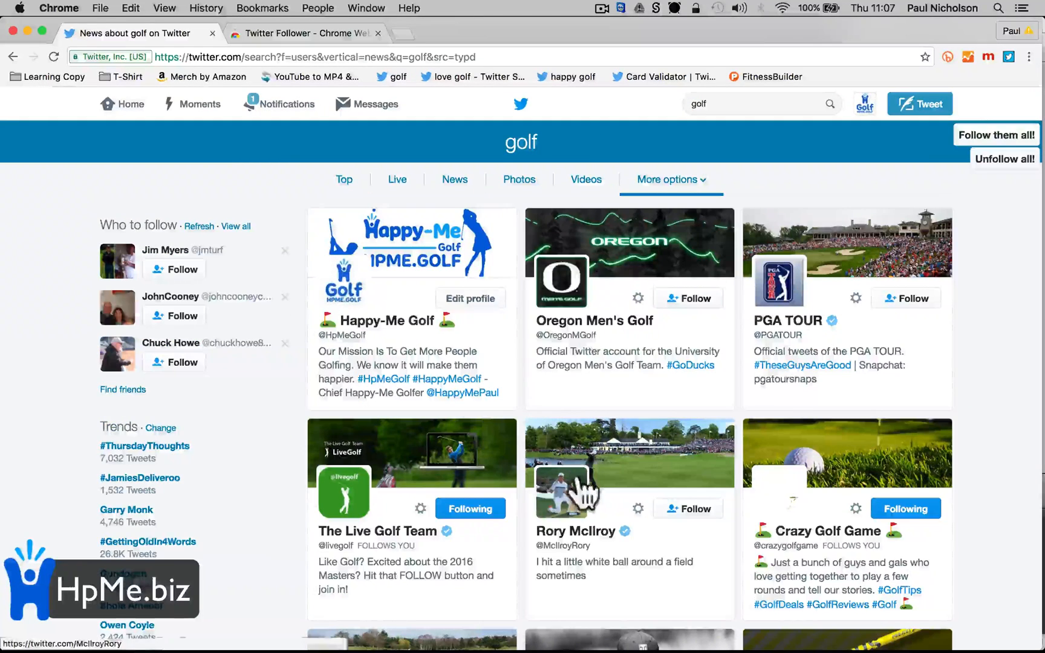
{"action": "left_click", "coordinate": [775, 320]}
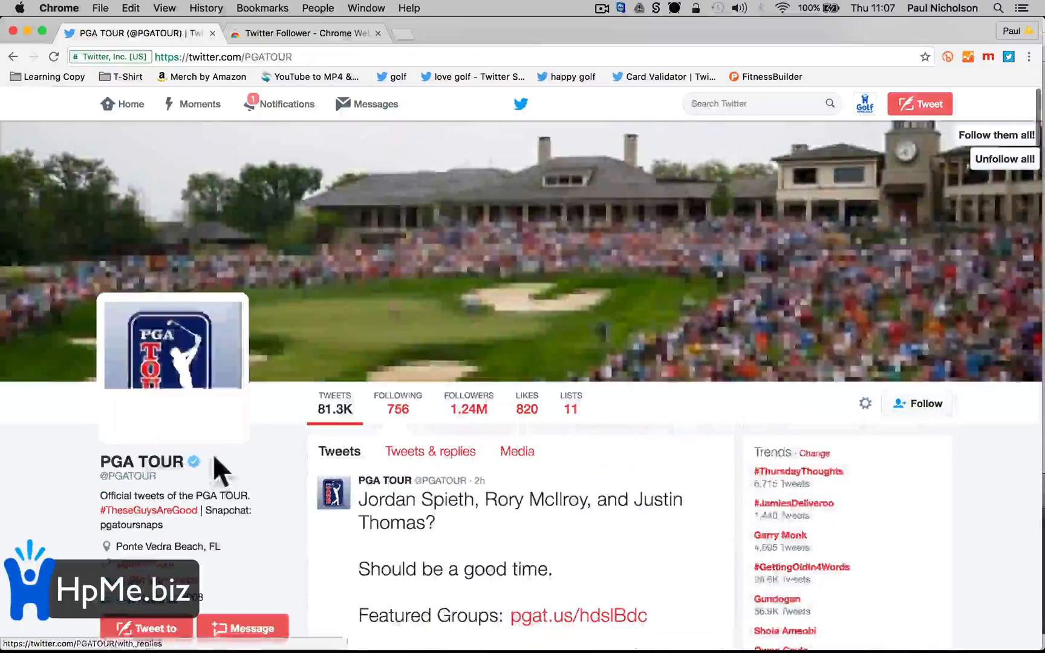
{"action": "left_click", "coordinate": [570, 400]}
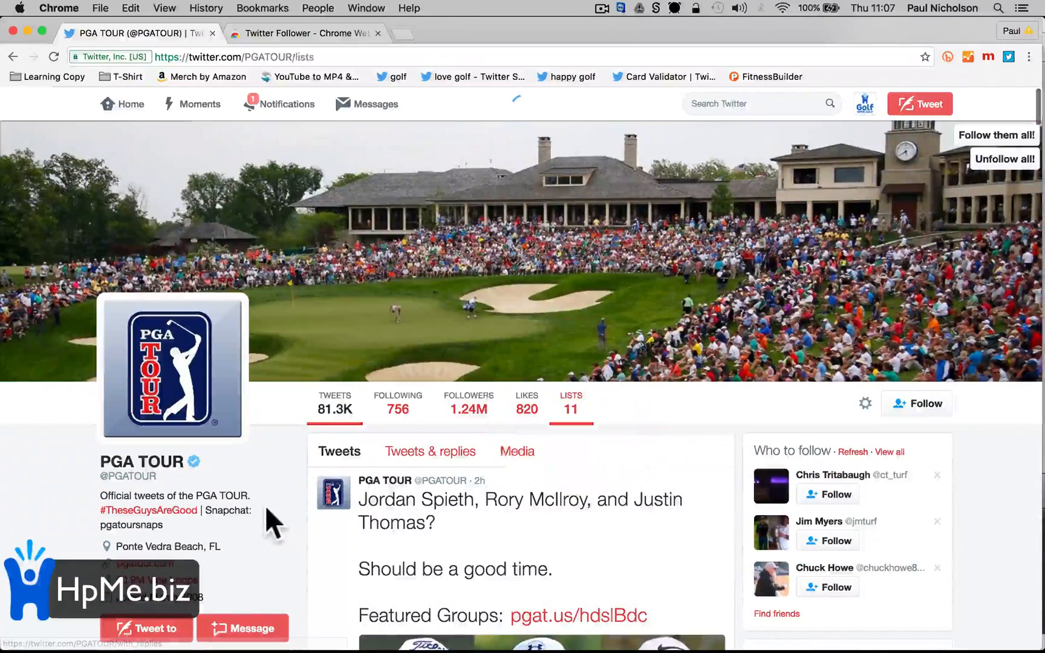
{"action": "scroll", "scroll_direction": "down", "scroll_amount": 3}
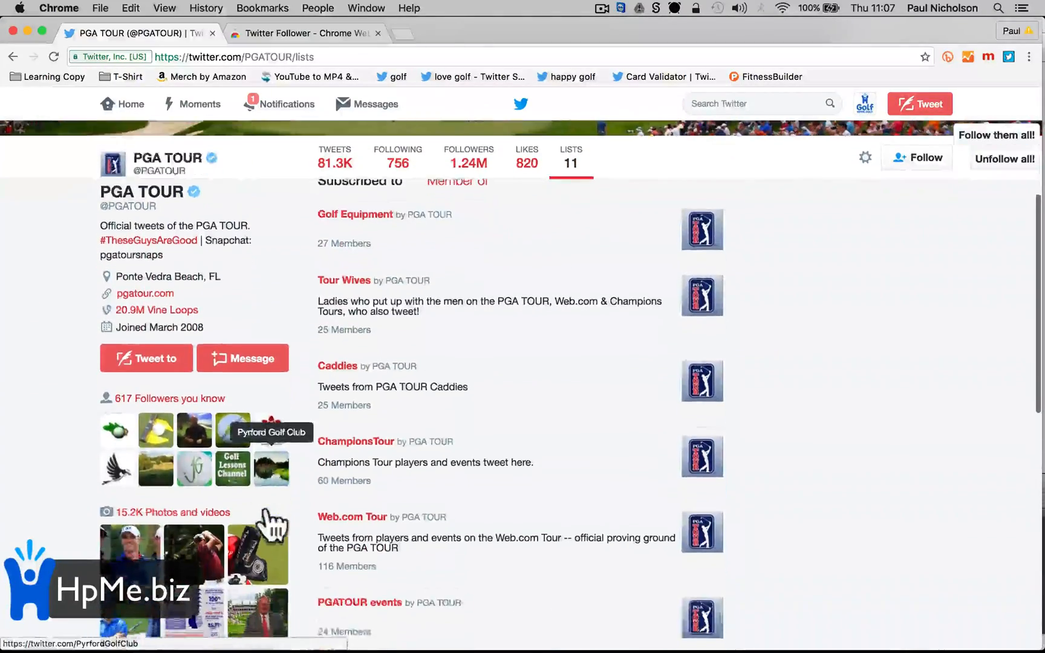
{"action": "scroll", "scroll_direction": "down", "scroll_amount": 3}
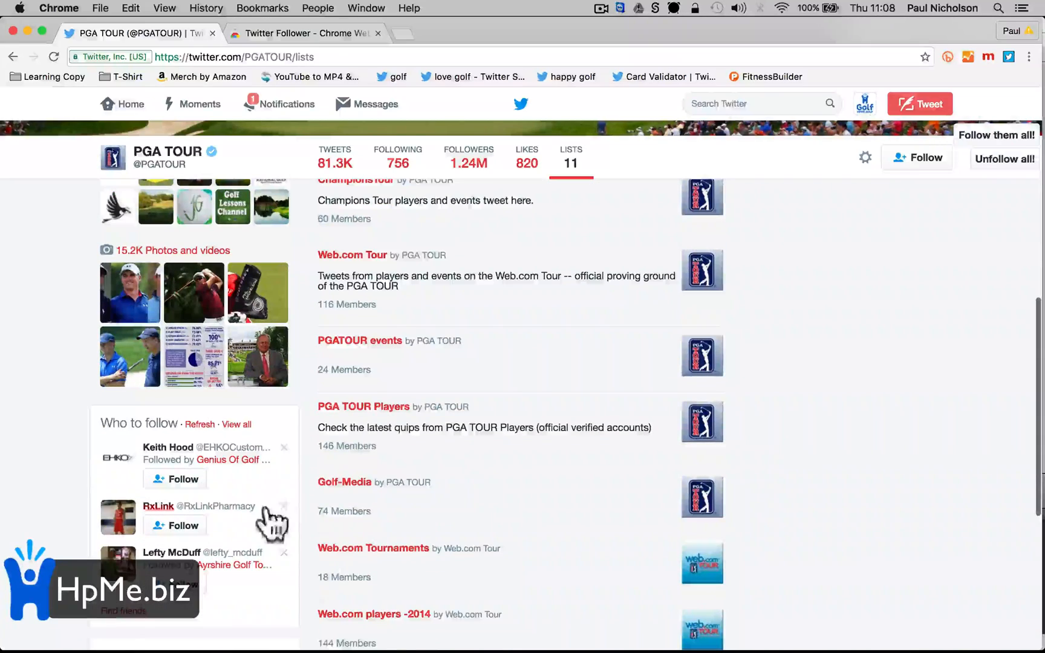
{"action": "left_click", "coordinate": [363, 406]}
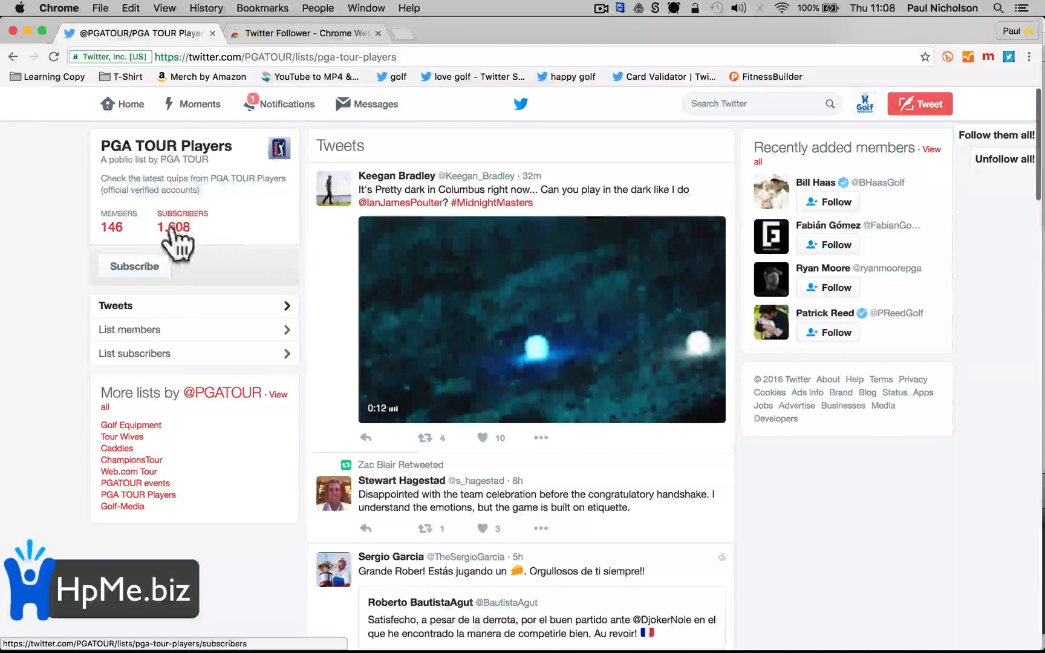
- Follow all members of the PGA TOUR Players list while scrolling through the member accounts
{"action": "left_click", "coordinate": [130, 329]}
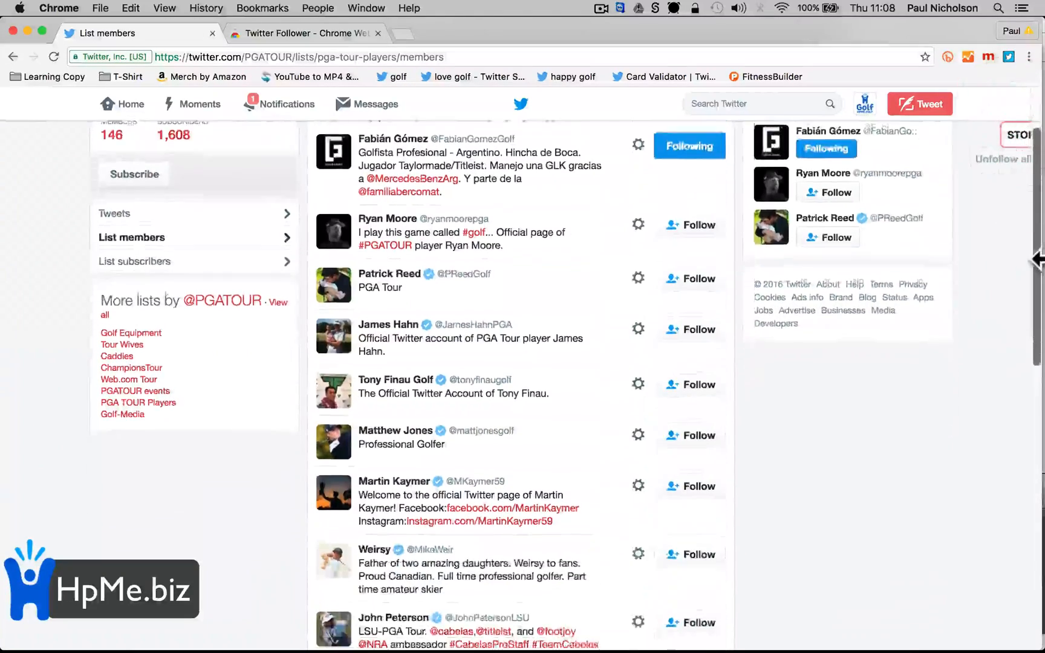
{"action": "scroll", "scroll_direction": "down", "scroll_amount": 3}
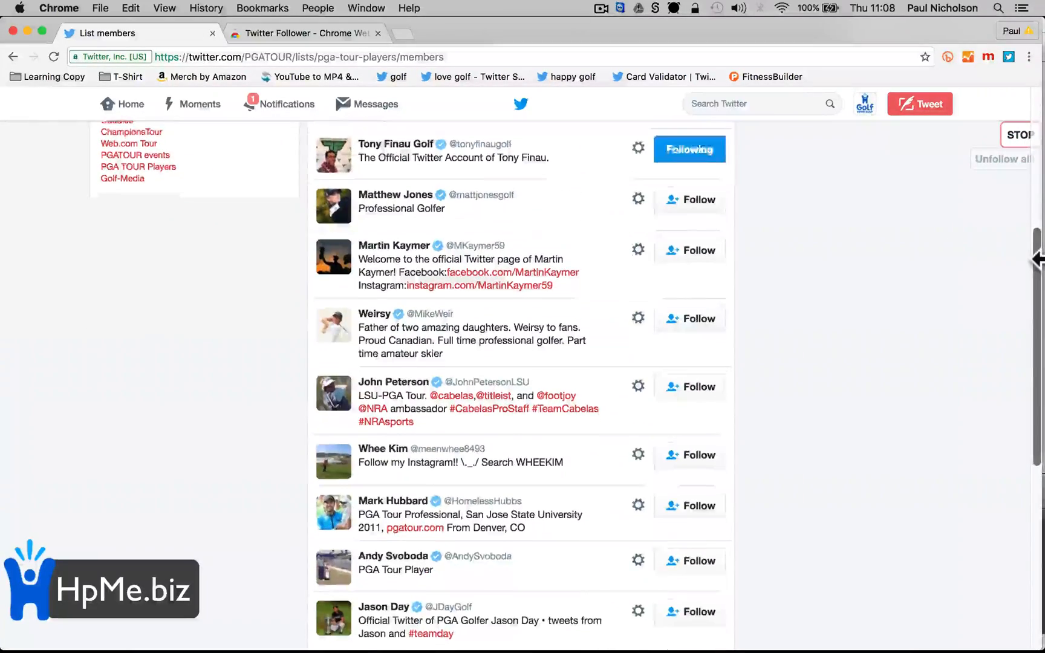
{"action": "scroll", "scroll_direction": "down", "scroll_amount": 3}
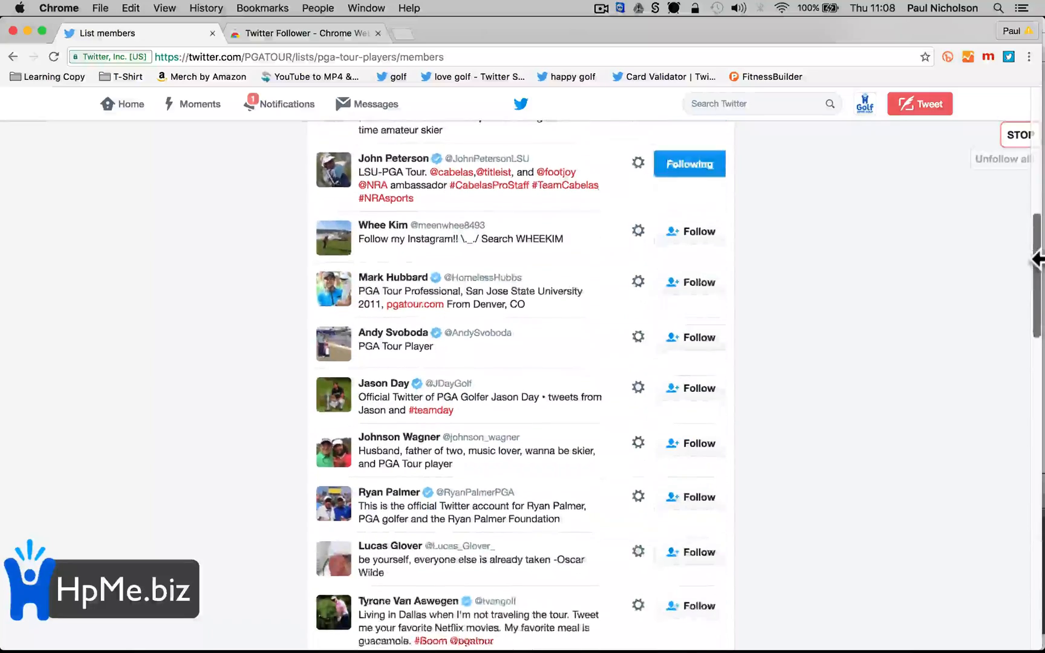
{"action": "scroll", "scroll_direction": "down", "scroll_amount": 3}
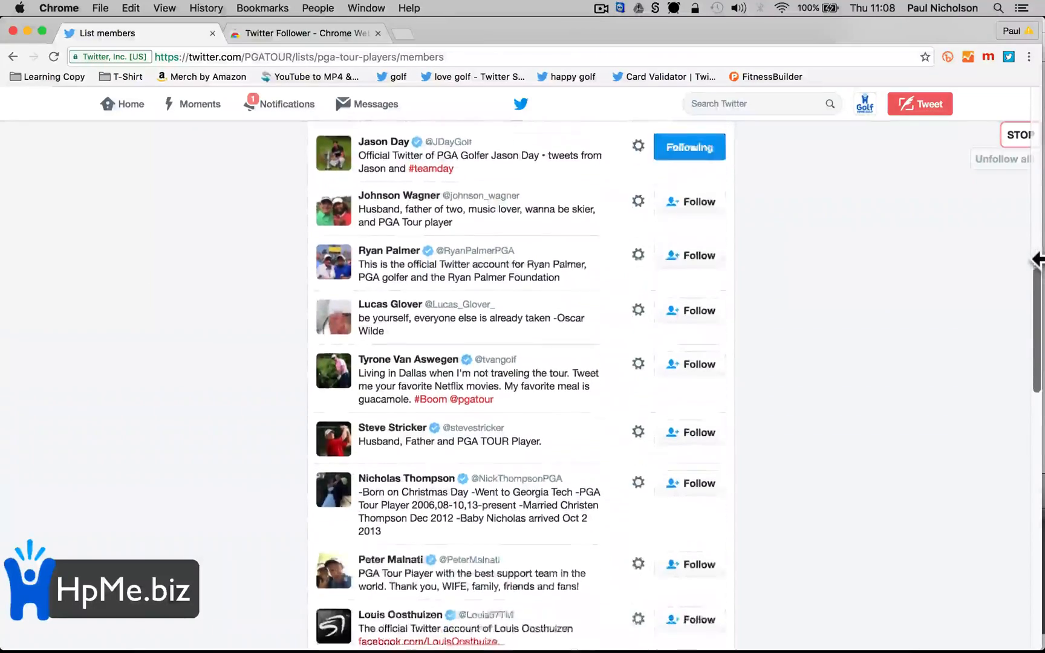
{"action": "scroll", "scroll_direction": "down", "scroll_amount": 3}
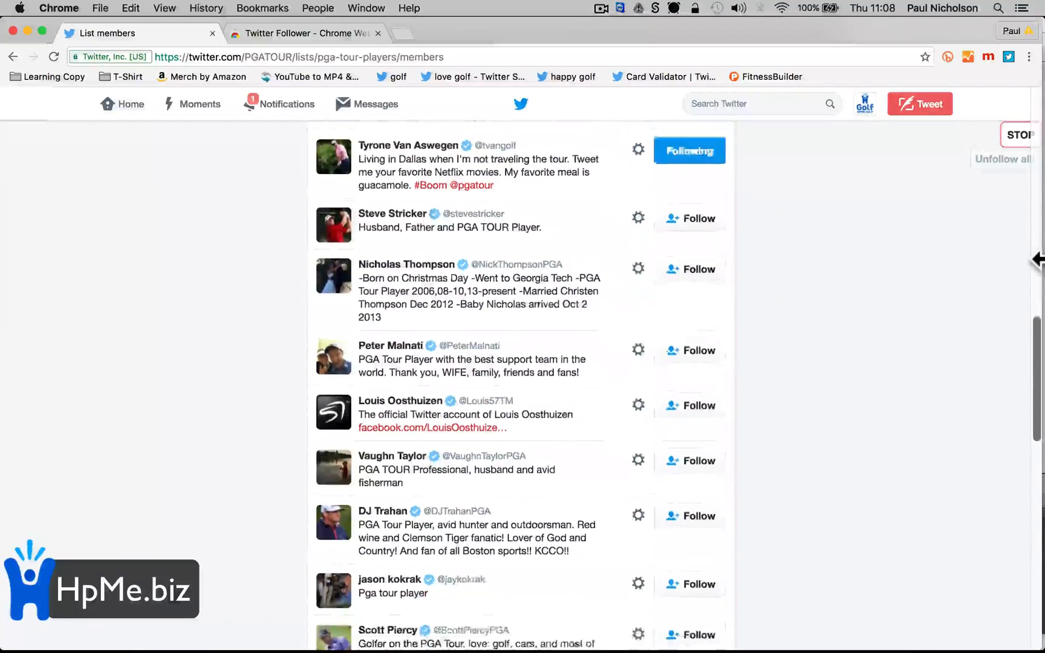
{"action": "scroll", "scroll_direction": "down", "scroll_amount": 3}
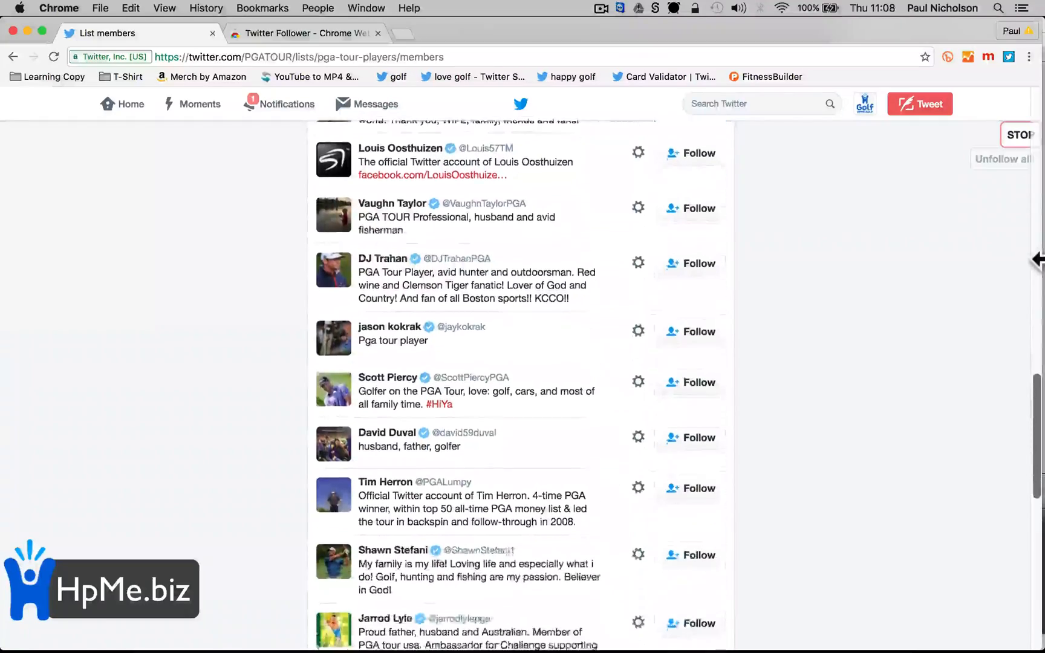
{"action": "scroll", "scroll_direction": "down", "scroll_amount": 3}
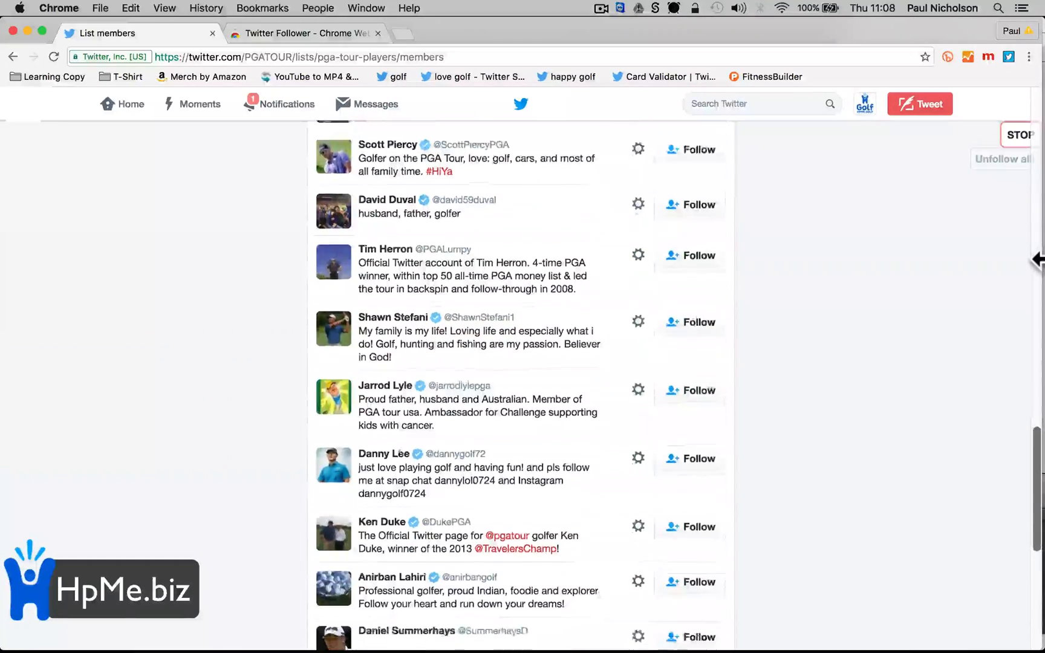
{"action": "scroll", "scroll_direction": "down", "scroll_amount": 3}
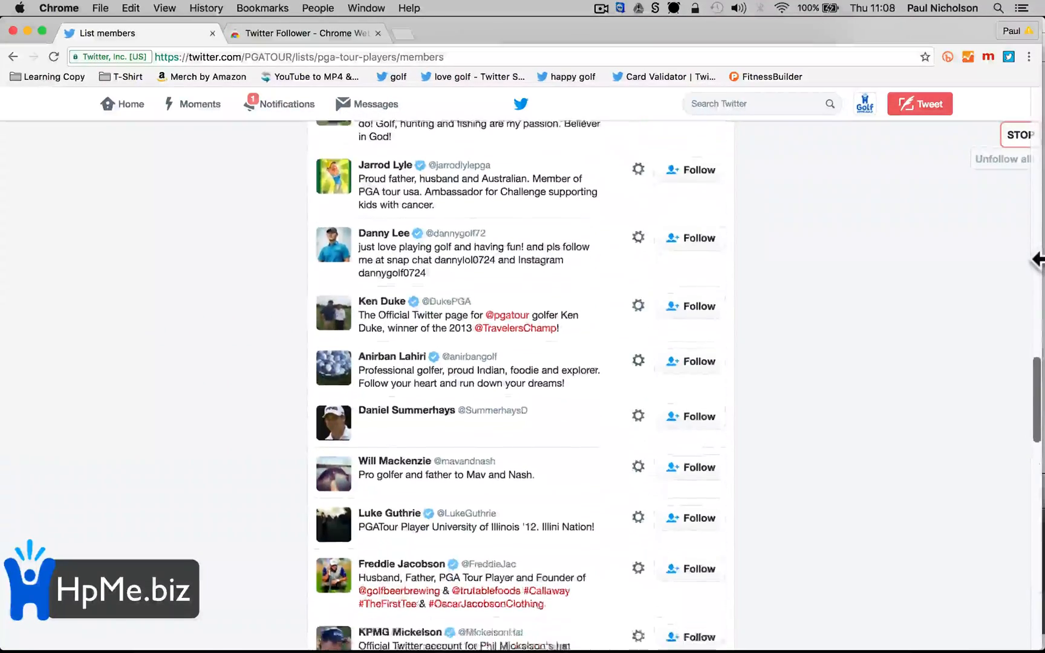
{"action": "scroll", "scroll_direction": "down", "scroll_amount": 3}
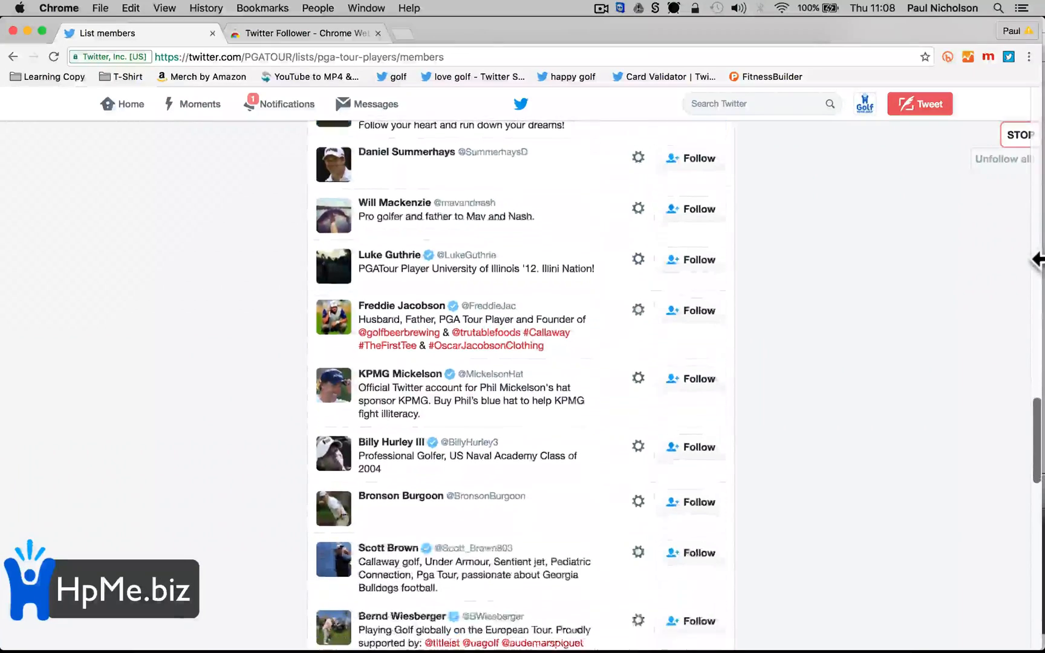
{"action": "scroll", "scroll_direction": "down", "scroll_amount": 3}
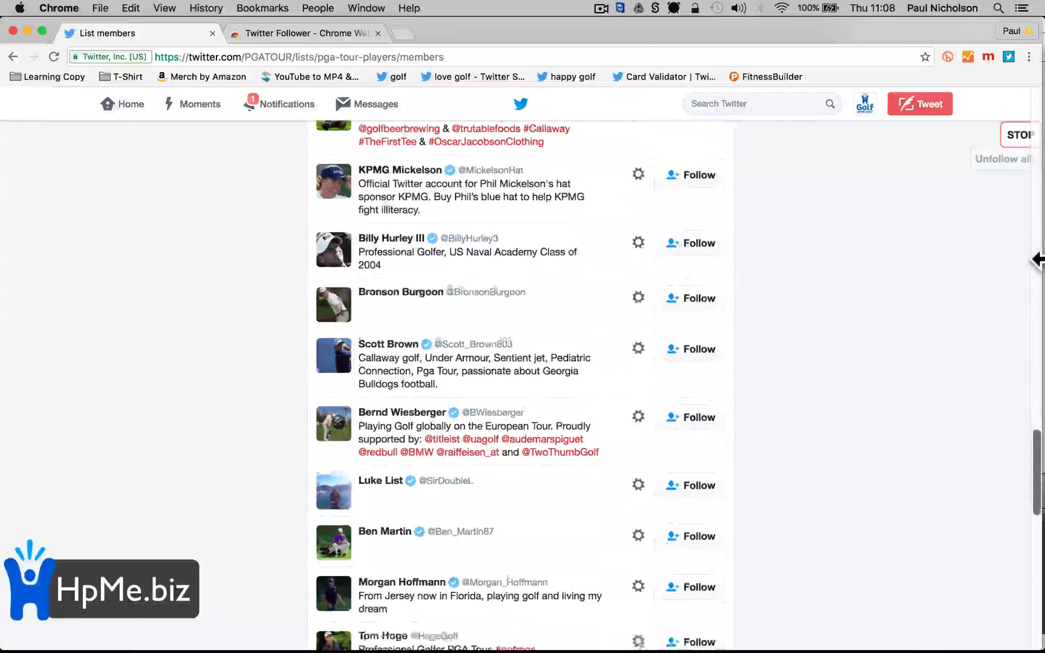
{"action": "scroll", "scroll_direction": "down", "scroll_amount": 3}
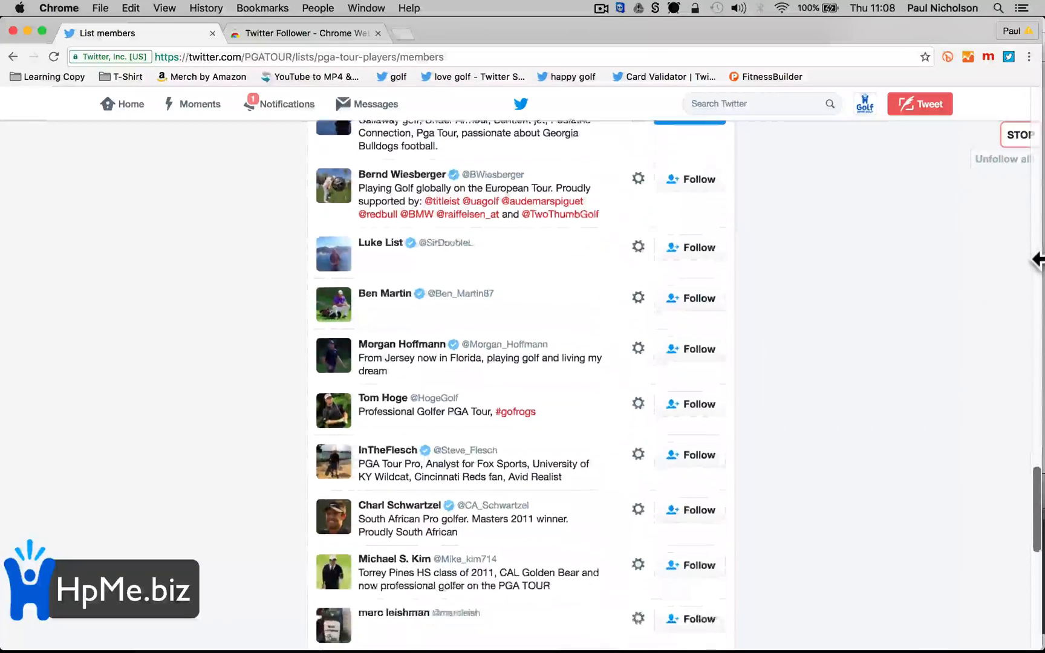
{"action": "scroll", "scroll_direction": "down", "scroll_amount": 3}
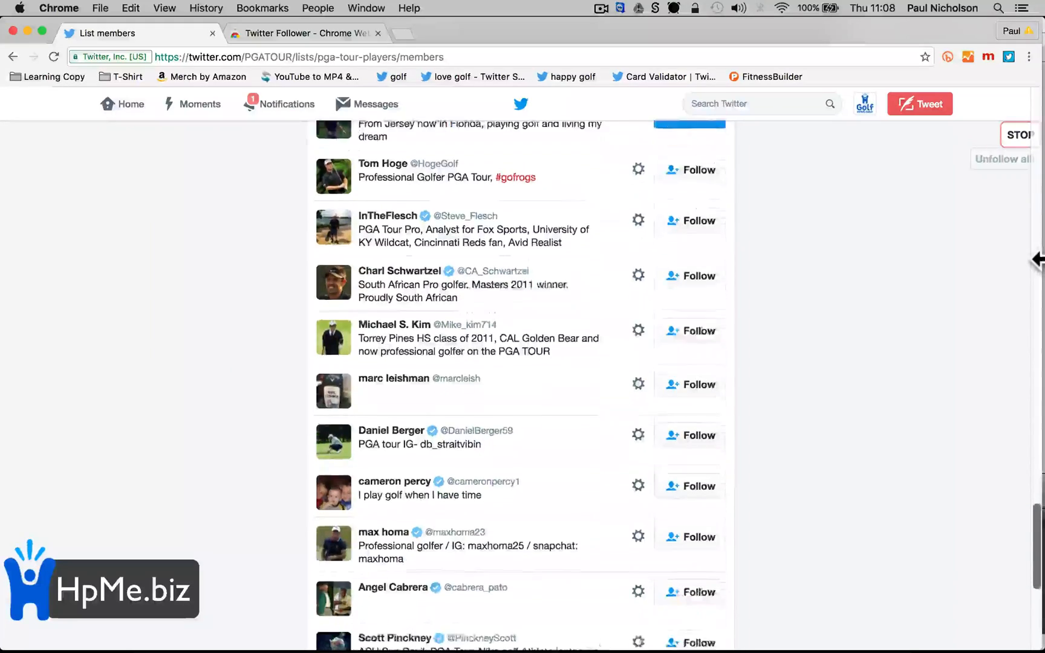
{"action": "scroll", "scroll_direction": "down", "scroll_amount": 3}
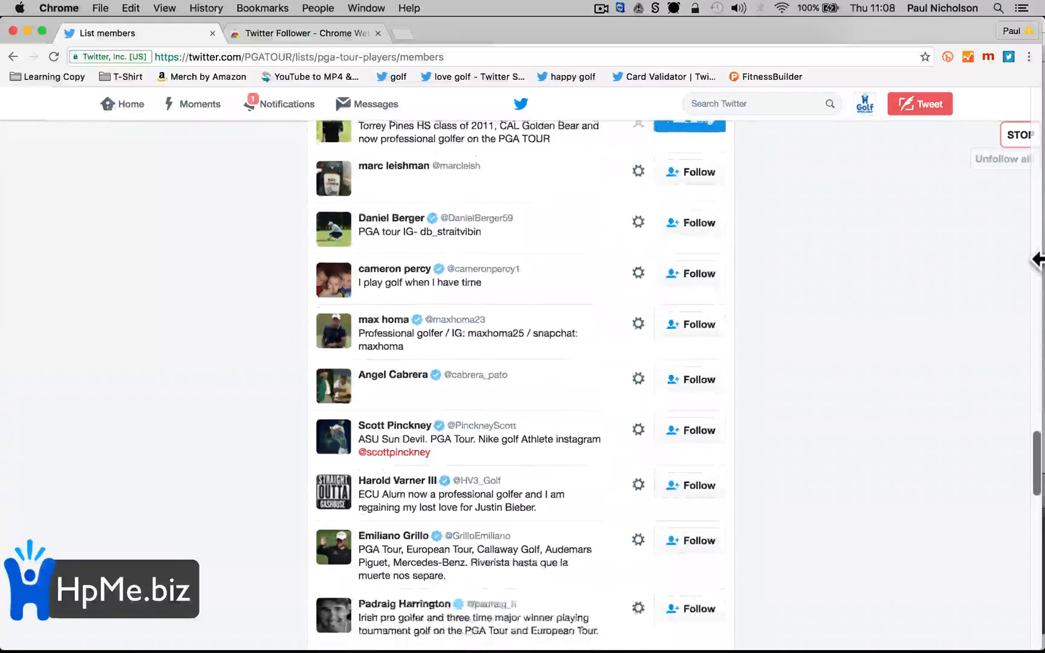
{"action": "scroll", "scroll_direction": "down", "scroll_amount": 3}
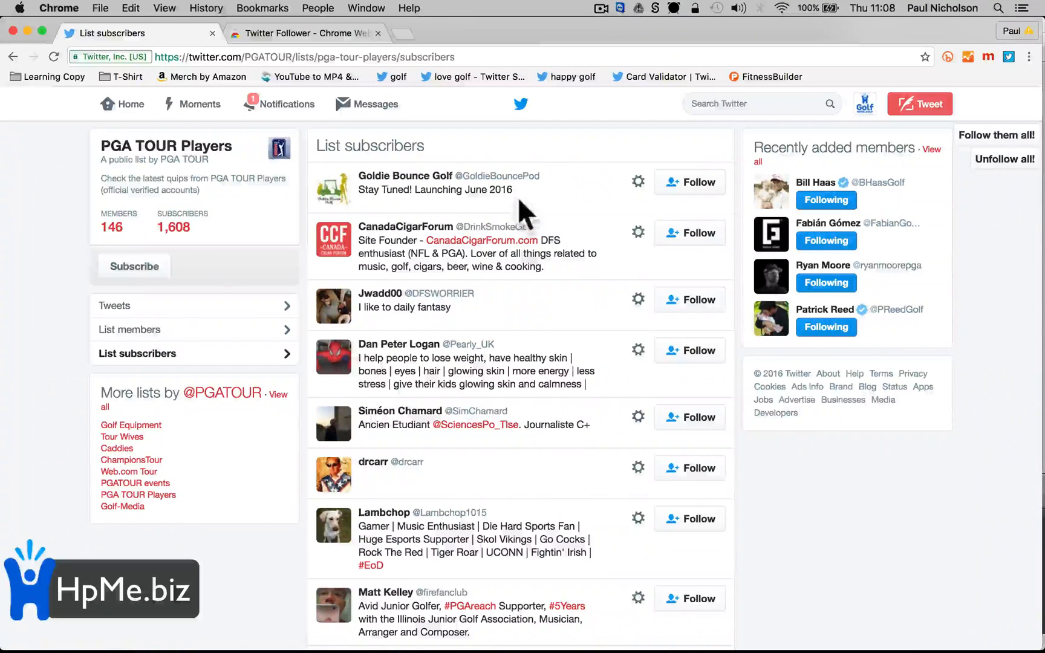
- Follow all subscribers of the PGA TOUR Players list while scrolling the subscribers page
{"action": "scroll", "scroll_direction": "down", "scroll_amount": 3}
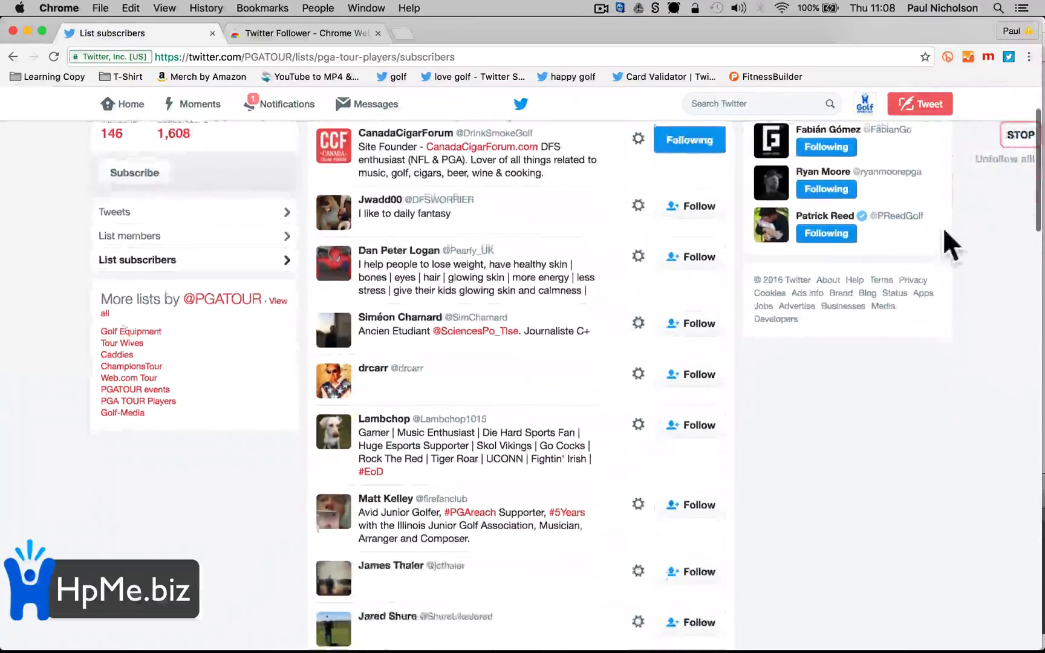
{"action": "scroll", "scroll_direction": "down", "scroll_amount": 3}
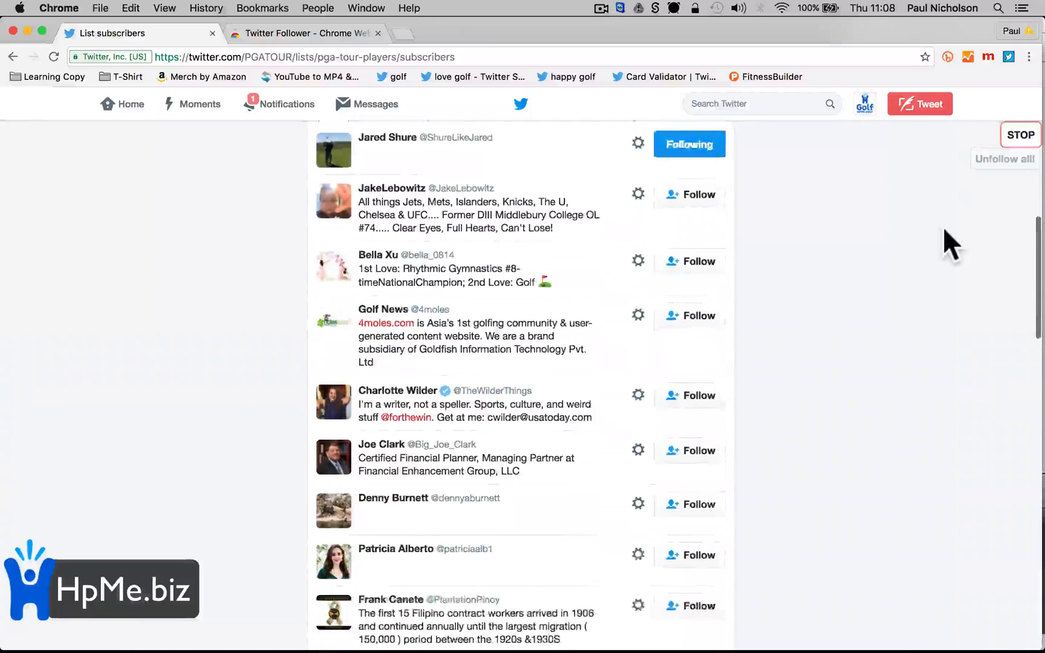
{"action": "scroll", "scroll_direction": "down", "scroll_amount": 3}
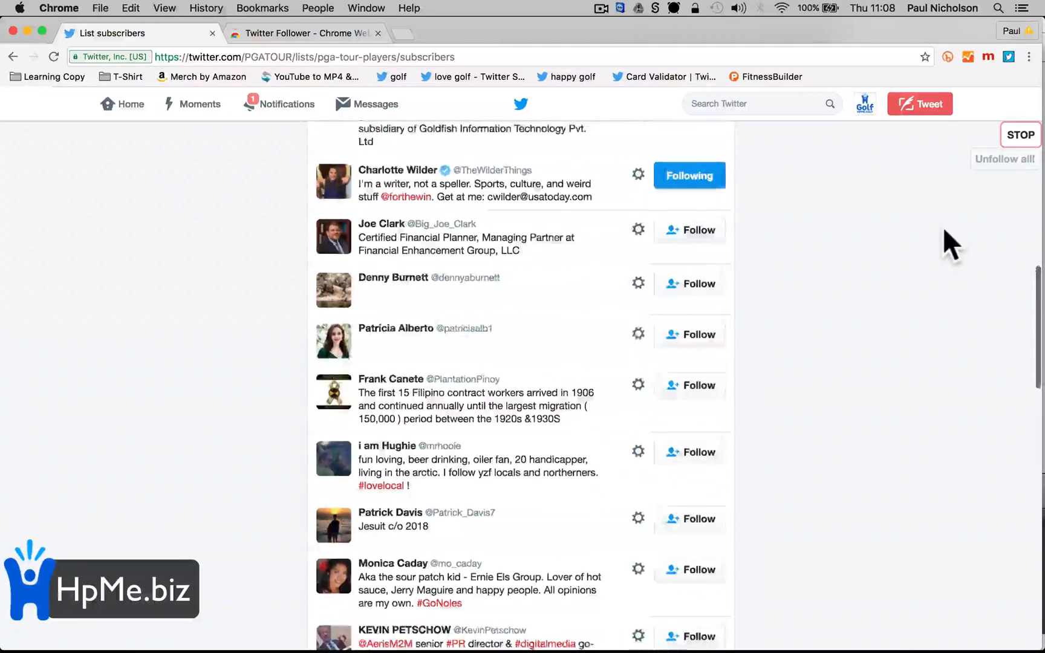
{"action": "scroll", "scroll_direction": "down", "scroll_amount": 3}
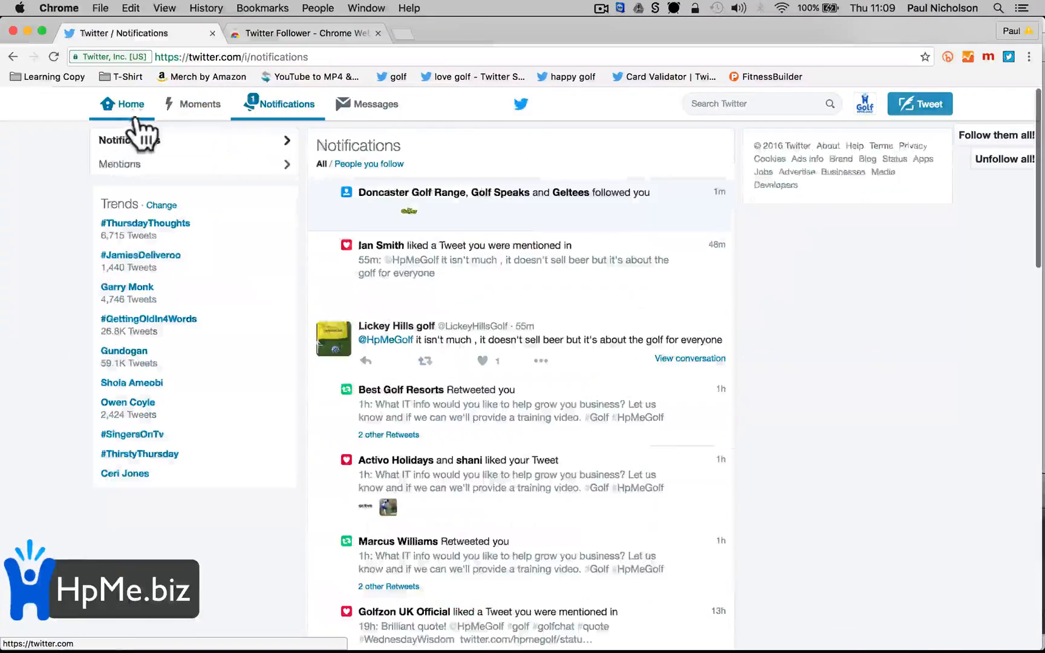
- Return to the home timeline showing 1,087 following and begin a new Twitter search
{"action": "left_click", "coordinate": [122, 104]}
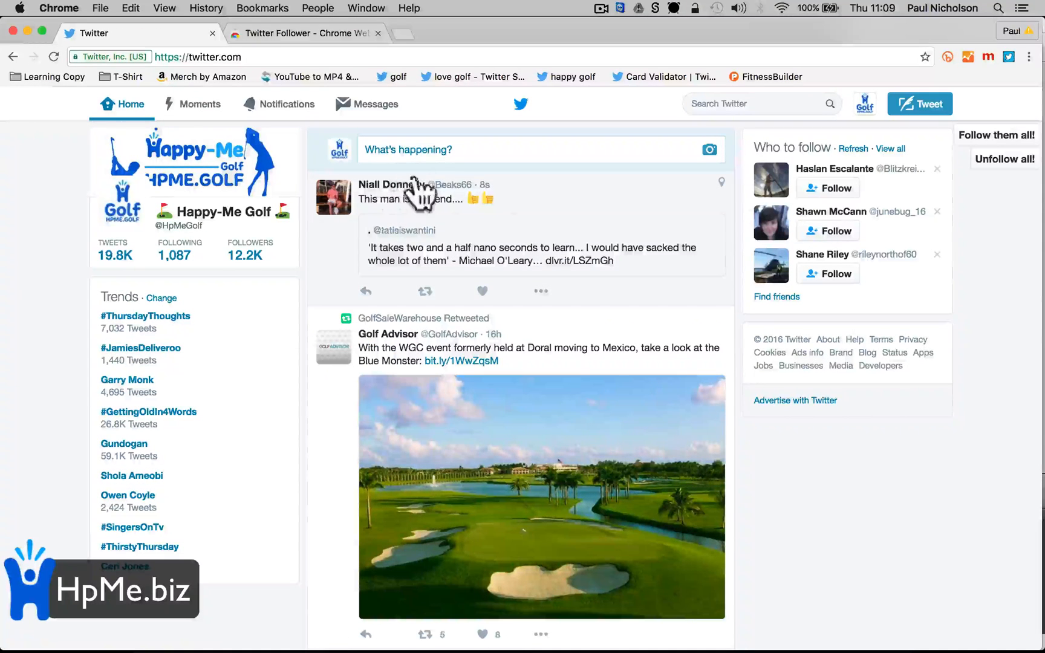
{"action": "mouse_move", "coordinate": [486, 193]}
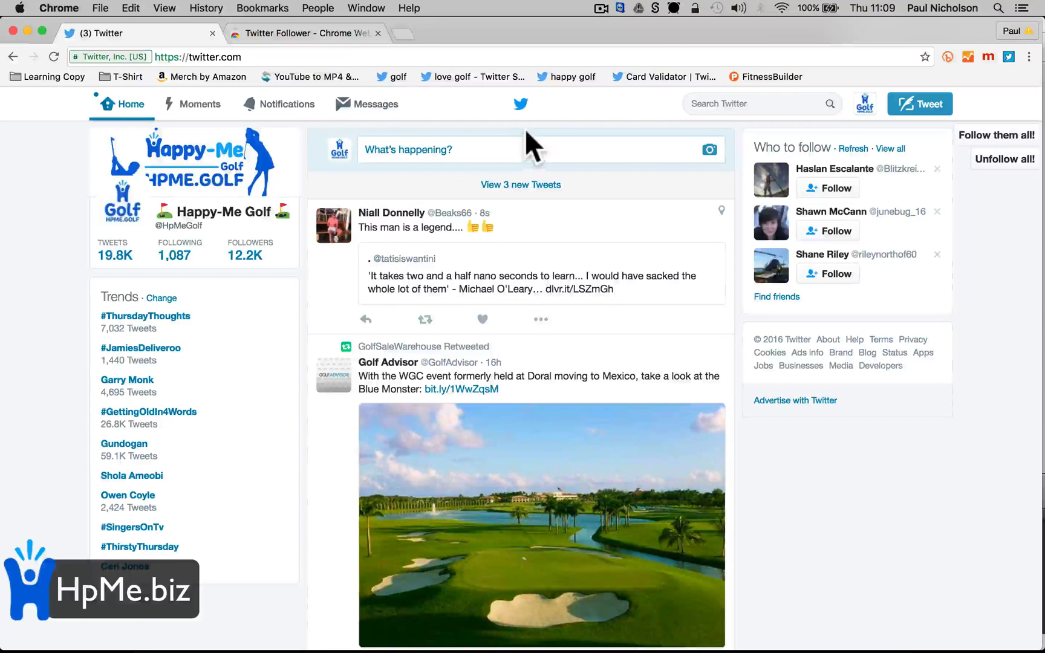
{"action": "left_click", "coordinate": [746, 103]}
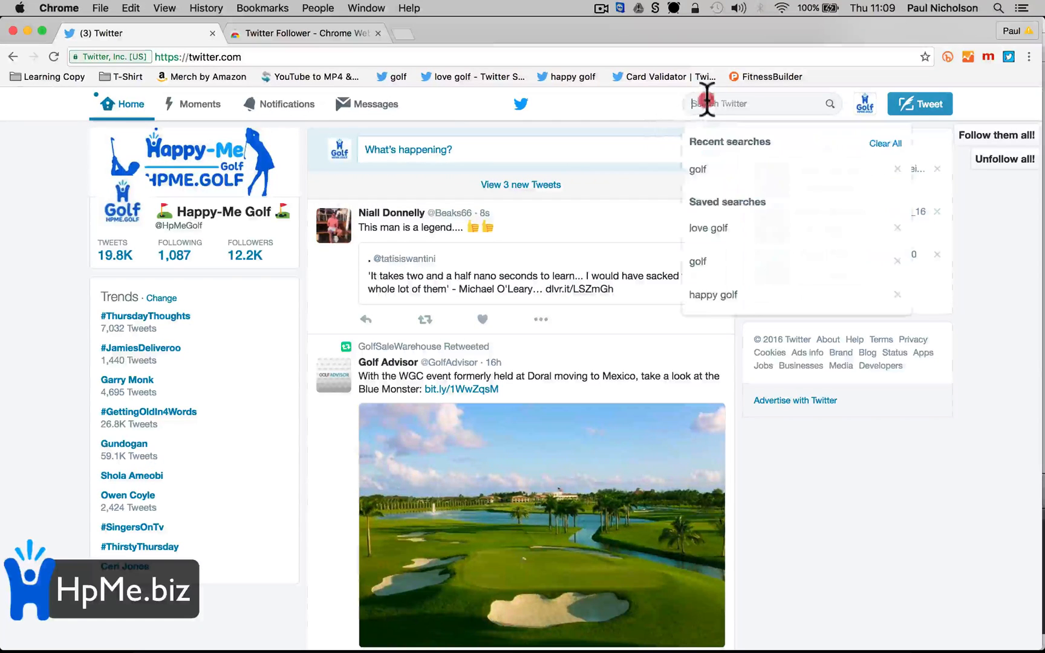